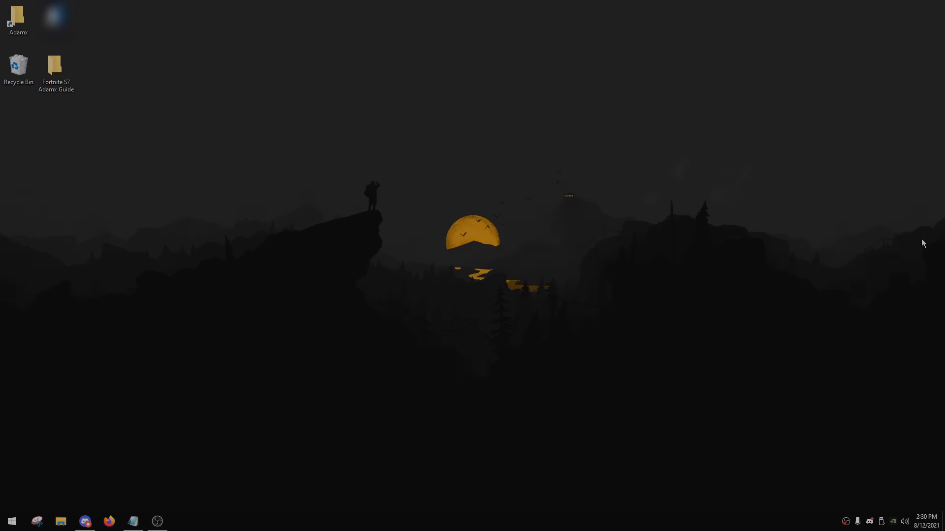
- Move the Fortnite S7 Adamx Guide folder from the top-left to the centre of the desktop
{"action": "left_click_drag", "start_coordinate": [55, 66], "coordinate": [318, 216]}
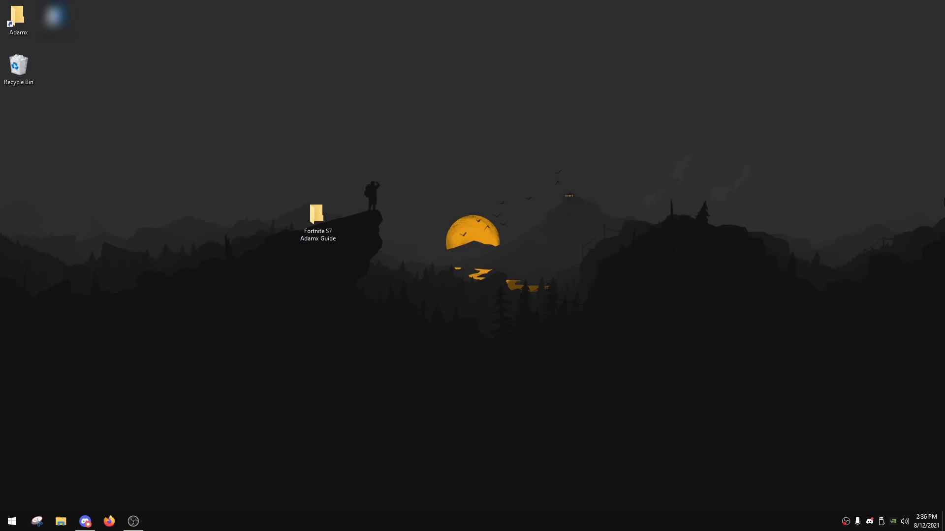
{"action": "mouse_move", "coordinate": [756, 164]}
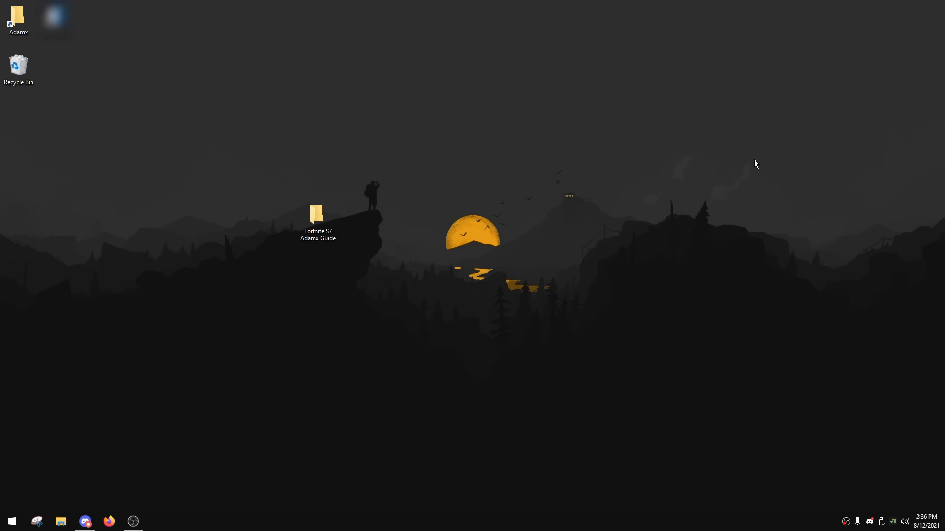
- Browse into Fortnite S7 Adamx Guide > 1 Registry Basics and select Disable Game DVR.reg
{"action": "double_click", "coordinate": [318, 216]}
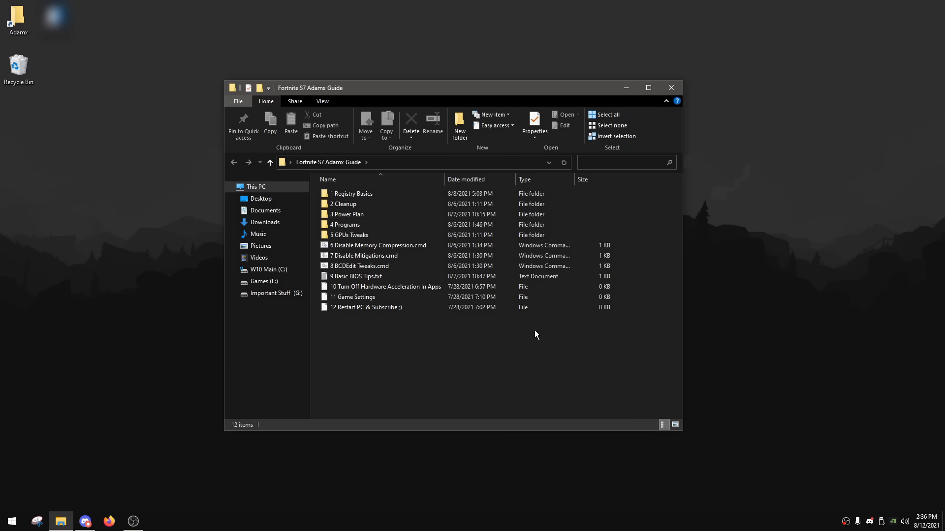
{"action": "left_click", "coordinate": [352, 194]}
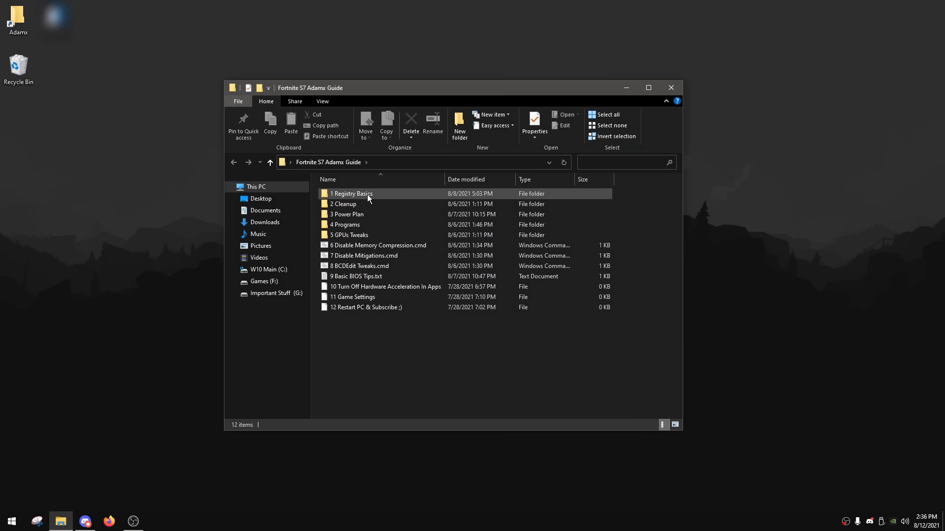
{"action": "double_click", "coordinate": [350, 193]}
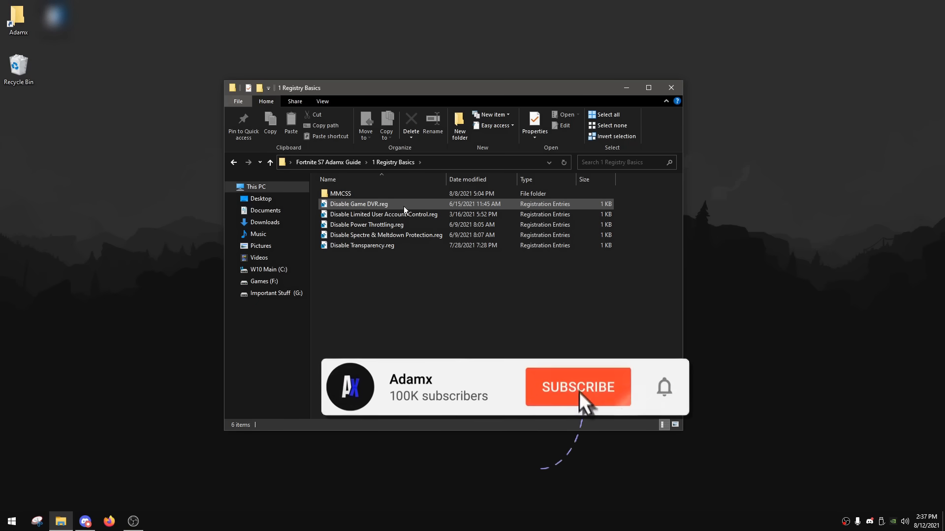
{"action": "left_click", "coordinate": [577, 387]}
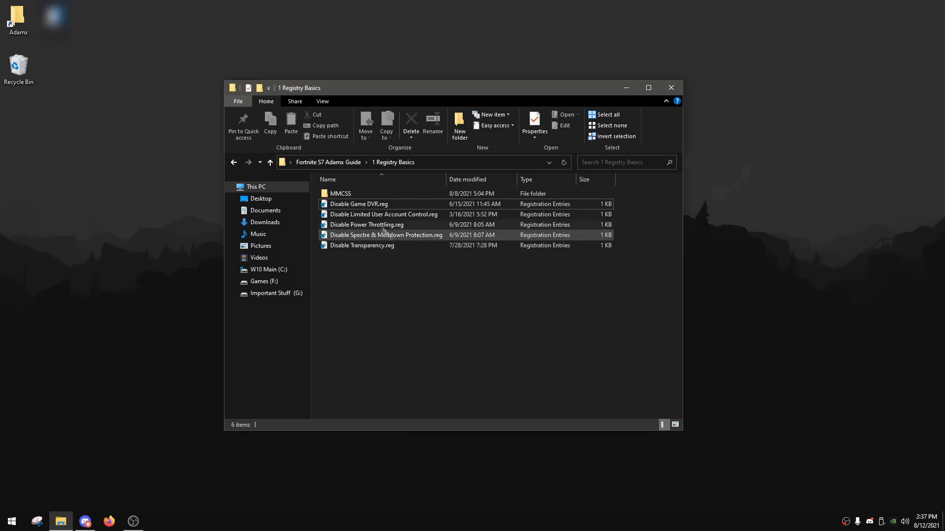
- Merge Disable Game DVR.reg and Disable Limited User Account Control.reg into the registry
{"action": "double_click", "coordinate": [359, 204]}
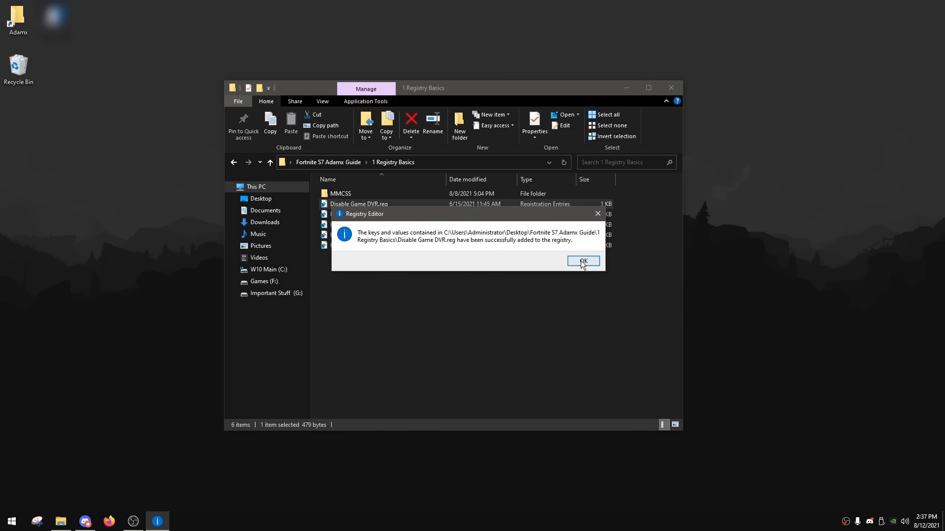
{"action": "left_click", "coordinate": [581, 261]}
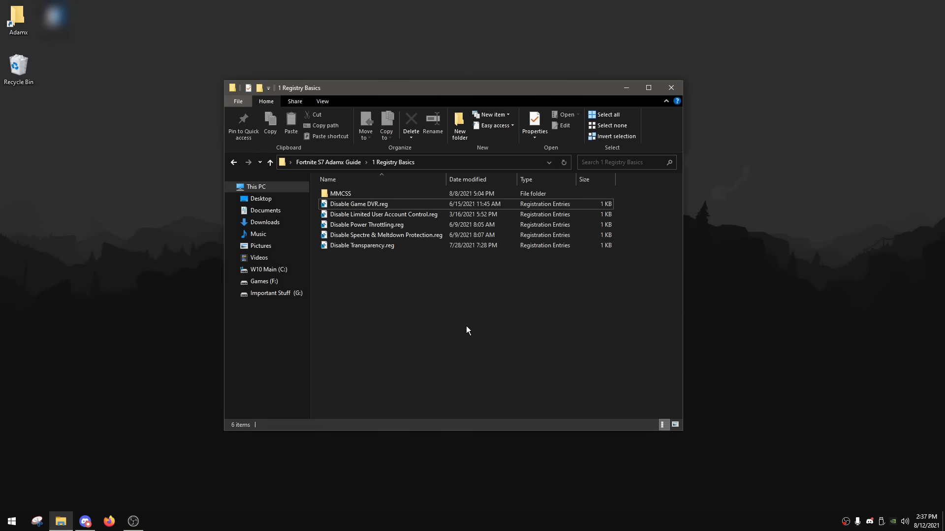
{"action": "left_click", "coordinate": [383, 215]}
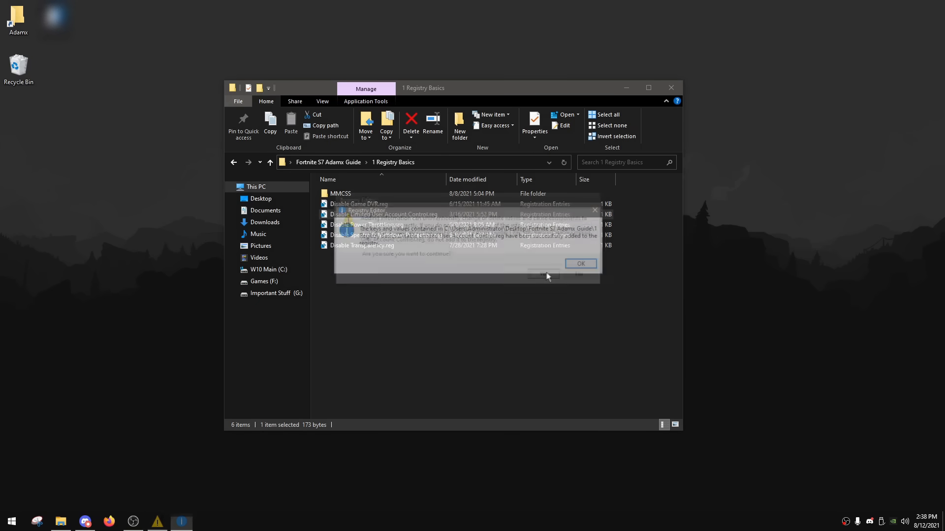
{"action": "left_click", "coordinate": [578, 264]}
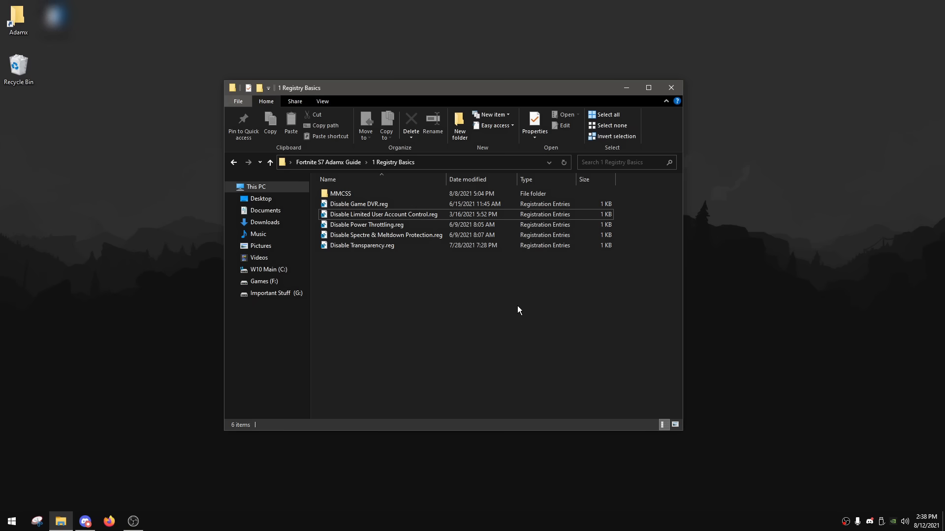
{"action": "left_click", "coordinate": [367, 224]}
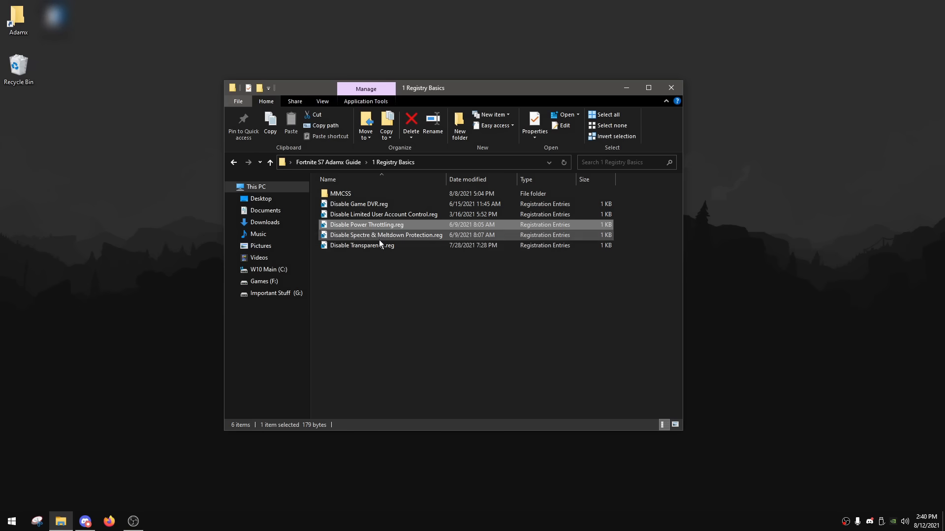
- Merge the Disable Power Throttling, Spectre & Meltdown Protection and Transparency .reg files into the registry
{"action": "double_click", "coordinate": [366, 225]}
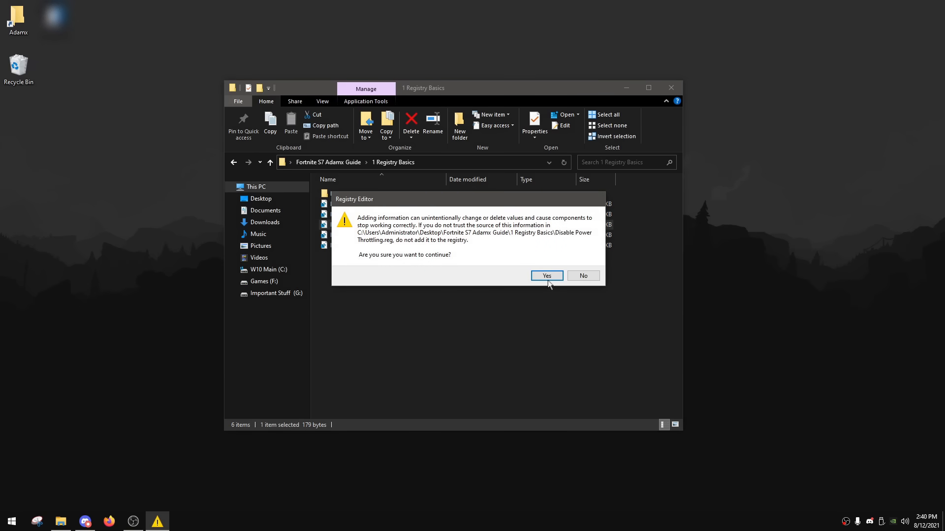
{"action": "left_click", "coordinate": [546, 275]}
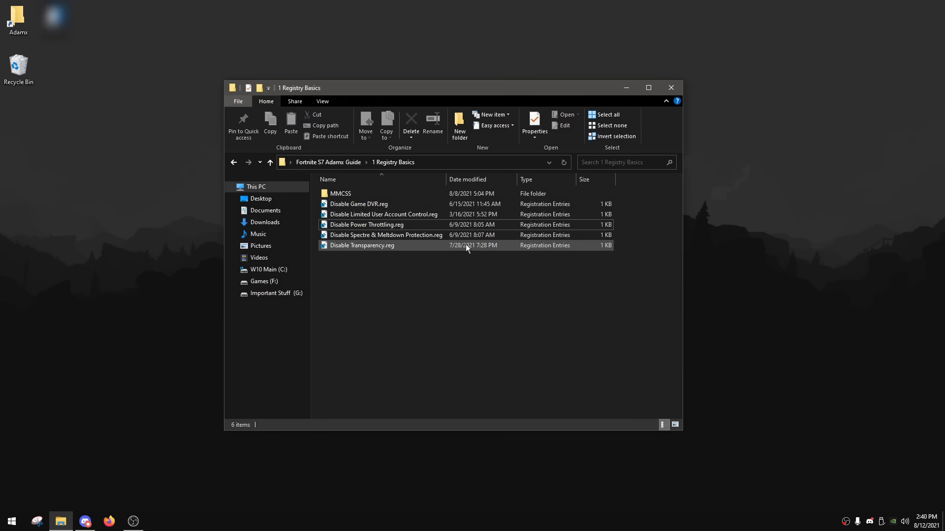
{"action": "left_click", "coordinate": [386, 236]}
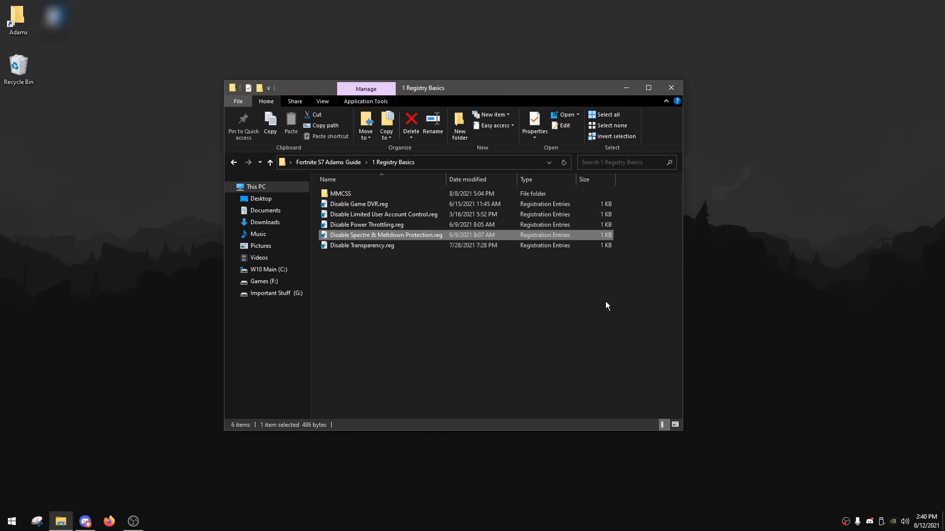
{"action": "double_click", "coordinate": [384, 235]}
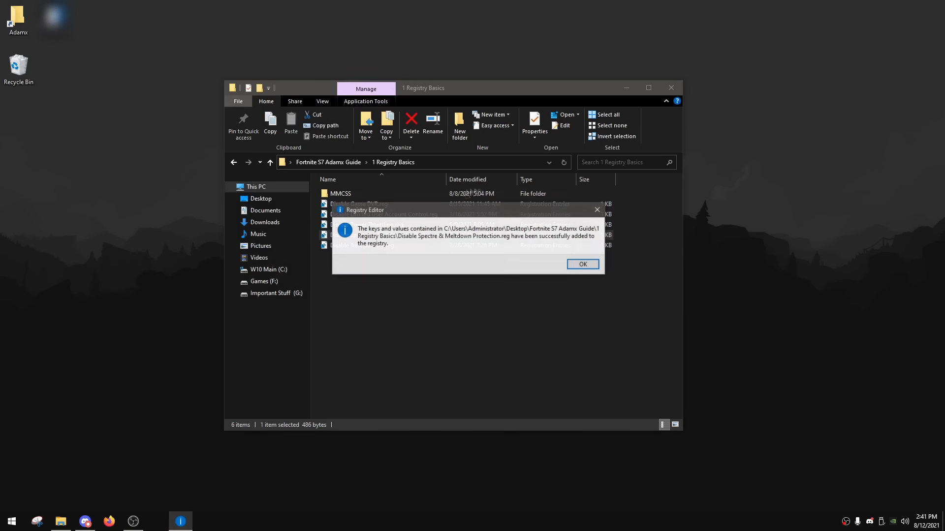
{"action": "left_click", "coordinate": [580, 264]}
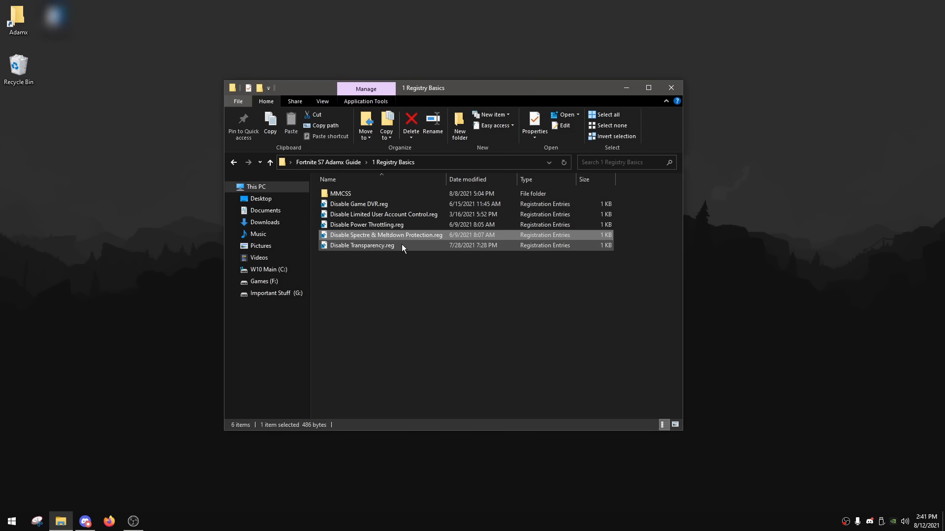
{"action": "left_click", "coordinate": [361, 245]}
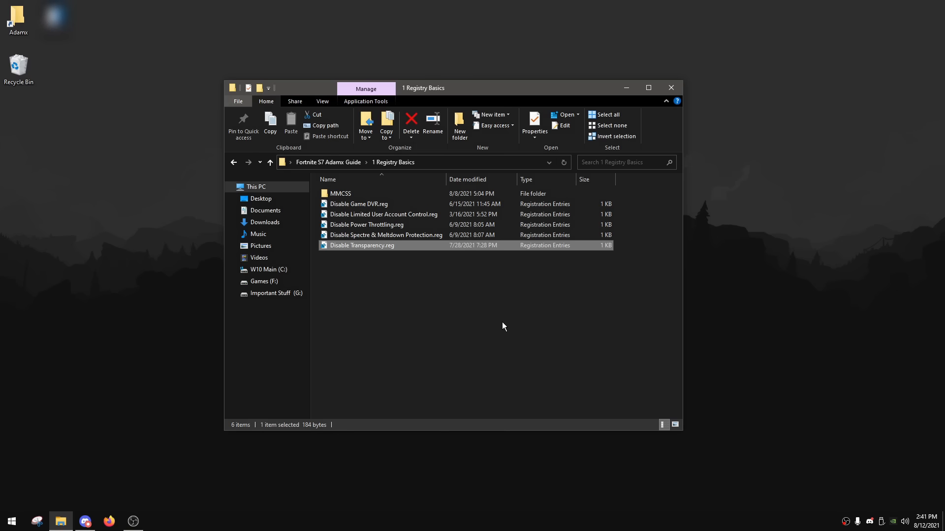
{"action": "mouse_move", "coordinate": [560, 324]}
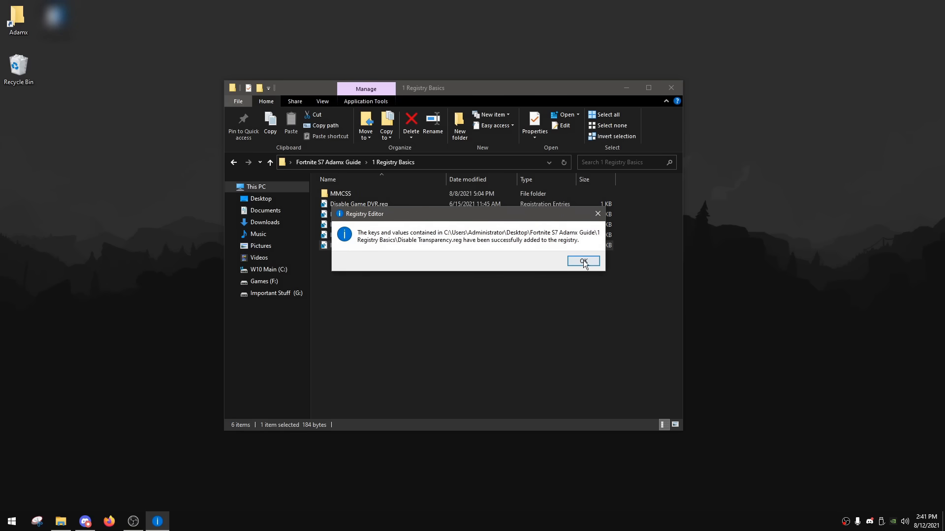
- Check the 2 Cleanup and 1 Registry Basics/MMCSS contents, ending back at the guide's top folder
{"action": "left_click", "coordinate": [582, 259]}
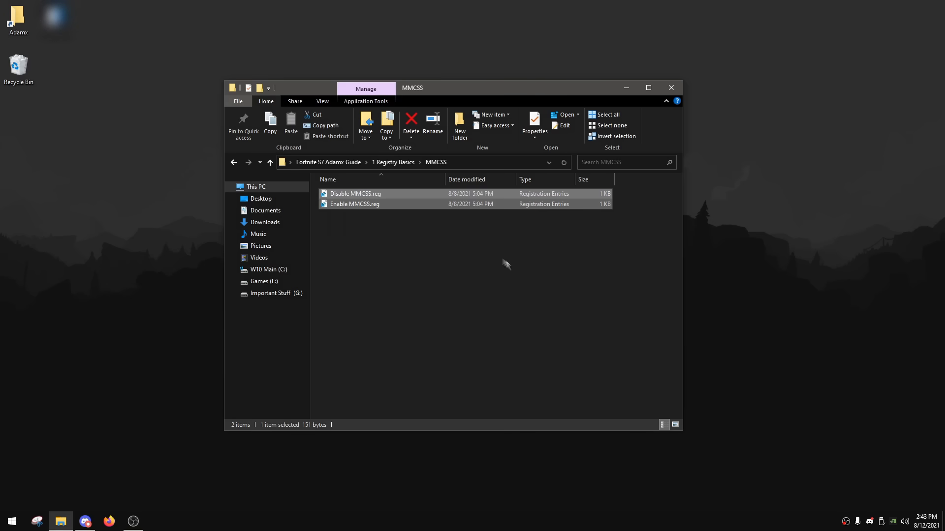
{"action": "left_click", "coordinate": [269, 163]}
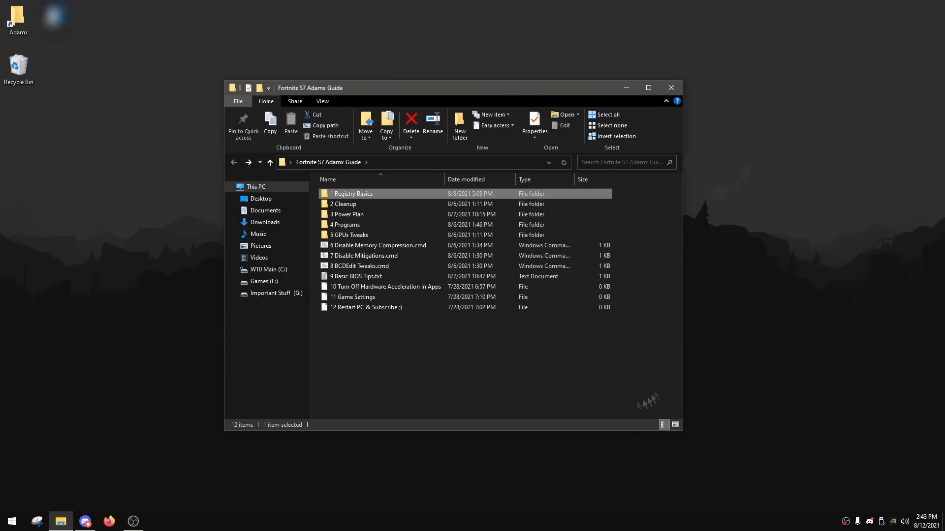
{"action": "left_click", "coordinate": [425, 349]}
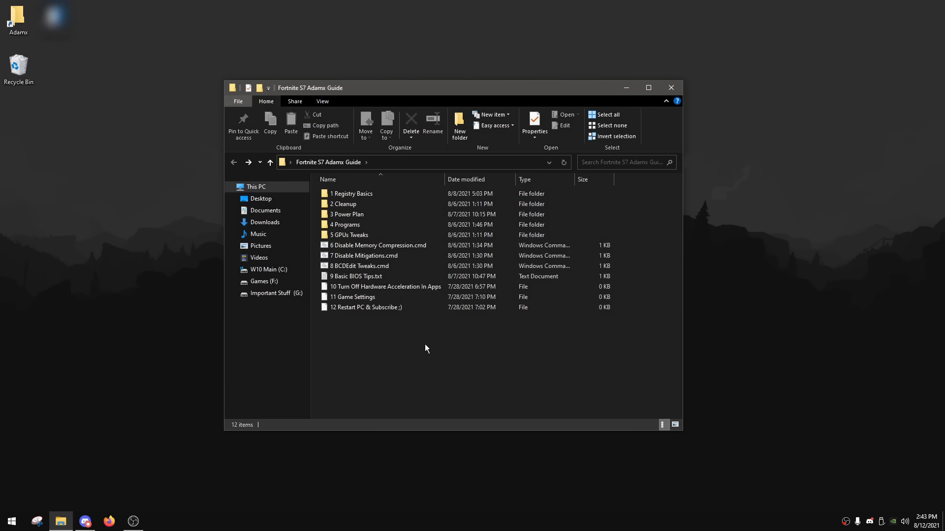
{"action": "double_click", "coordinate": [345, 203]}
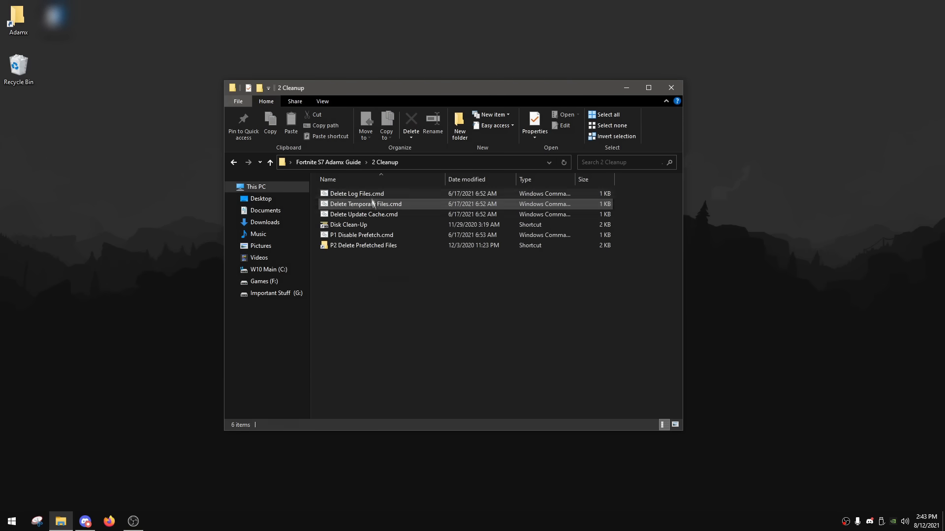
{"action": "left_click", "coordinate": [269, 162]}
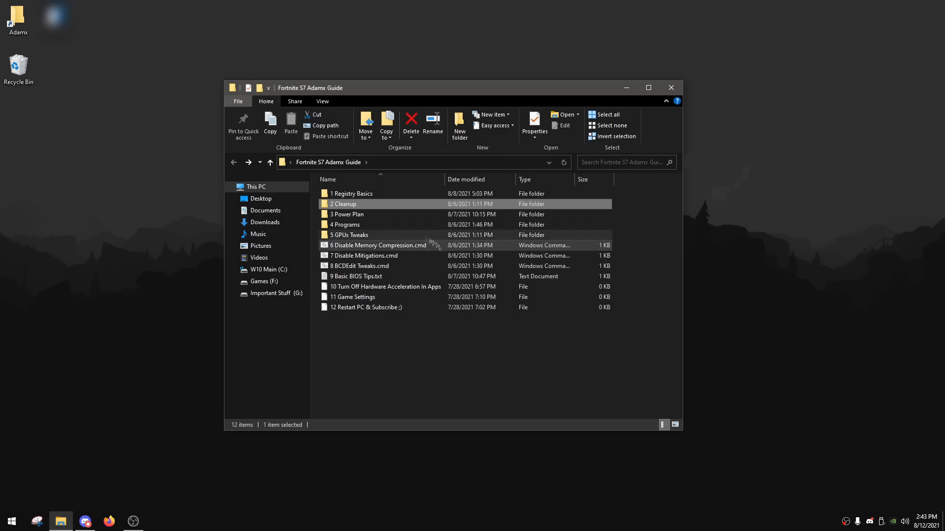
{"action": "double_click", "coordinate": [352, 194]}
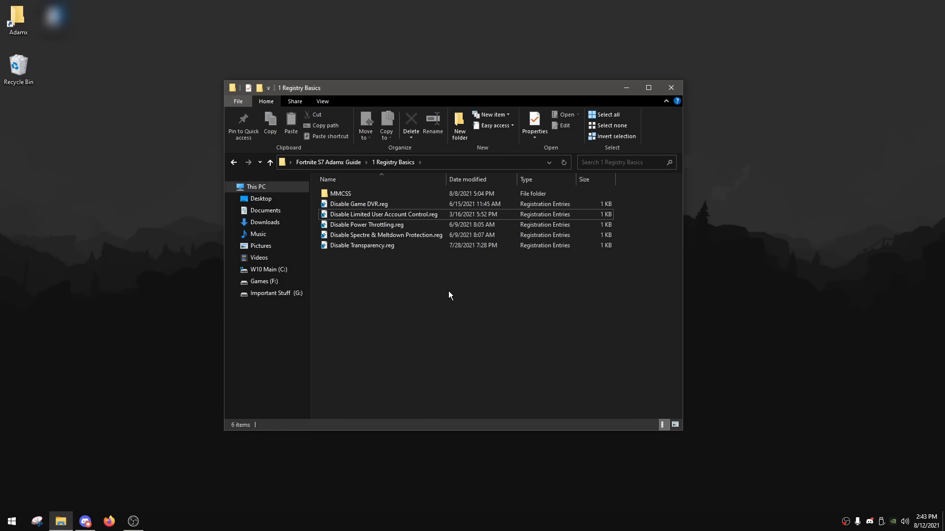
{"action": "mouse_move", "coordinate": [415, 215]}
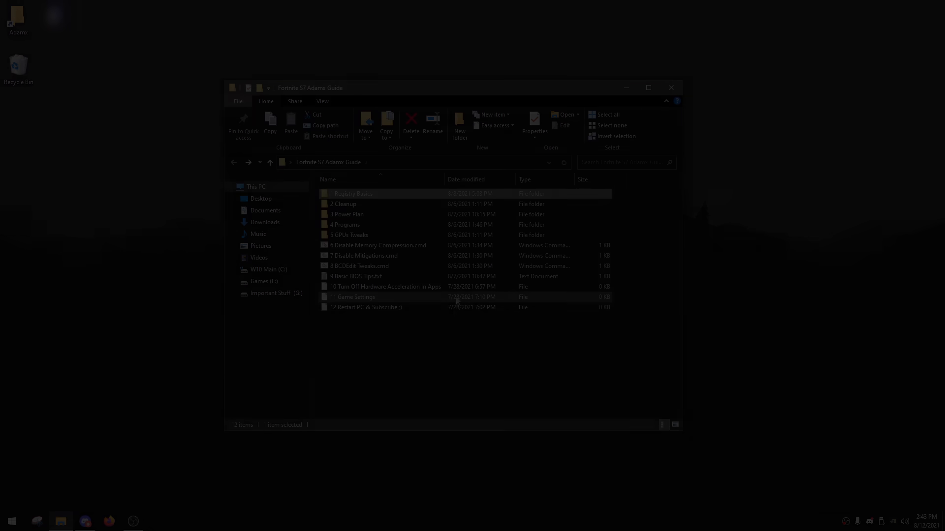
{"action": "left_click", "coordinate": [422, 358]}
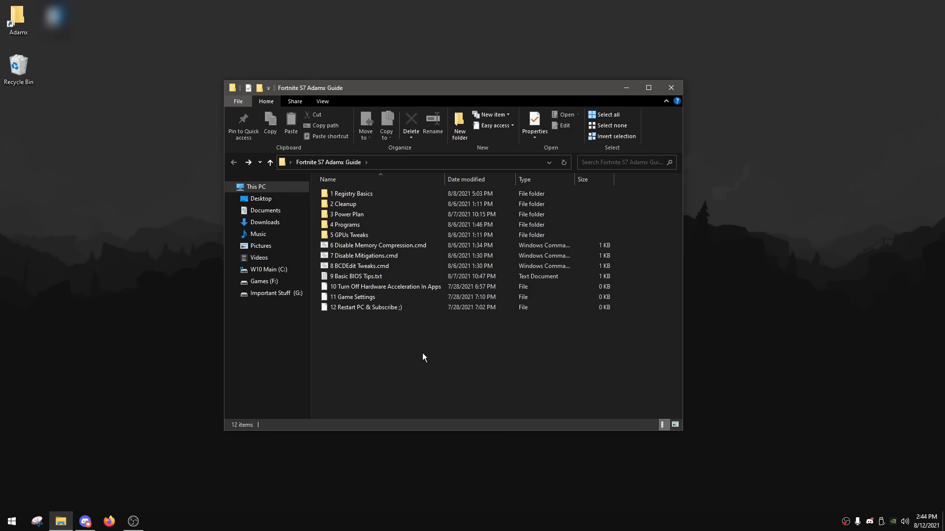
{"action": "mouse_move", "coordinate": [455, 345]}
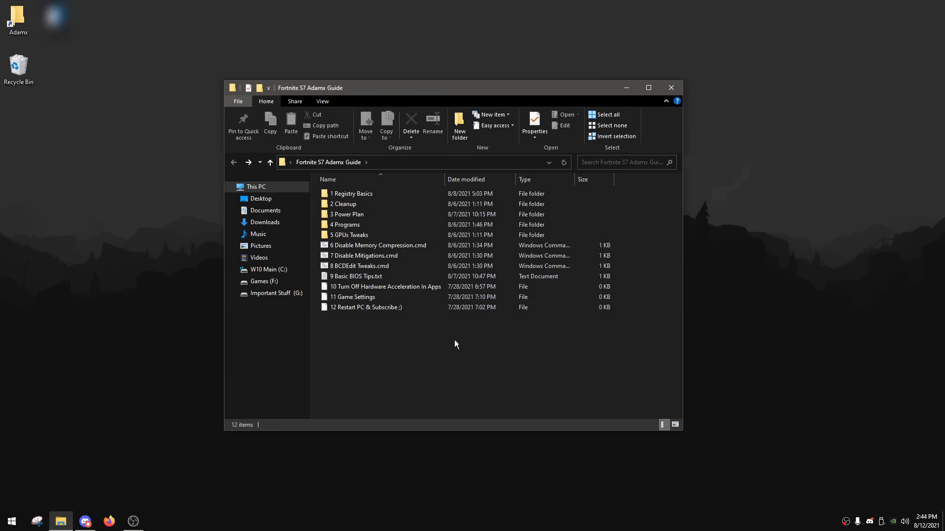
- Inside 2 Cleanup, select the cleanup scripts and launch the Disk Clean-Up shortcut
{"action": "double_click", "coordinate": [342, 204]}
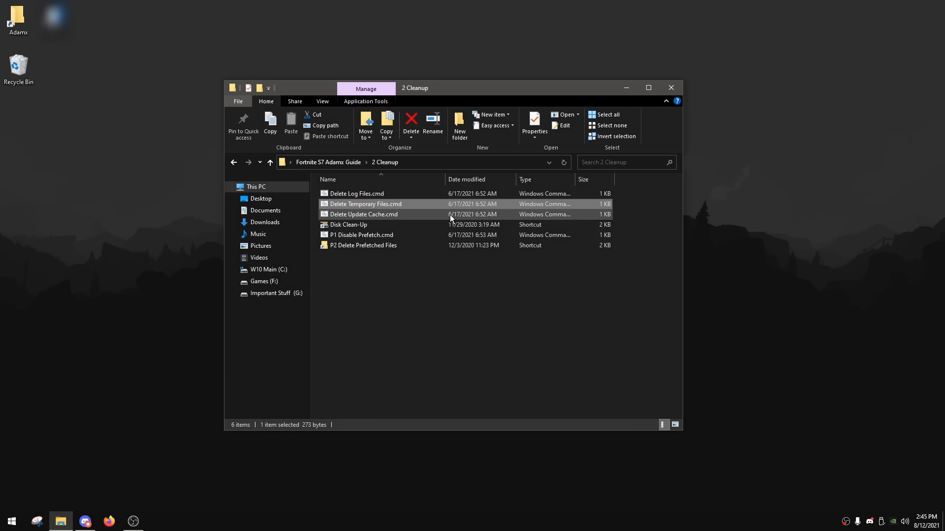
{"action": "left_click", "coordinate": [363, 214]}
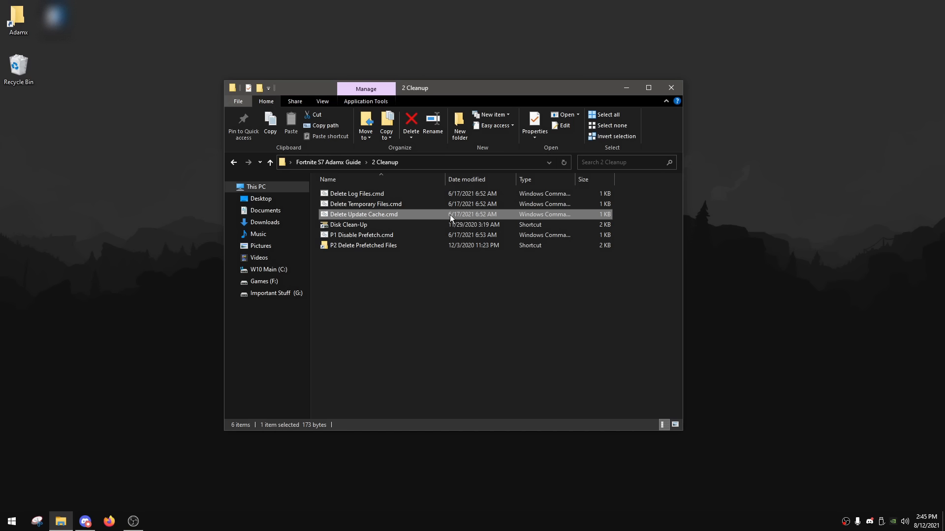
{"action": "mouse_move", "coordinate": [411, 219]}
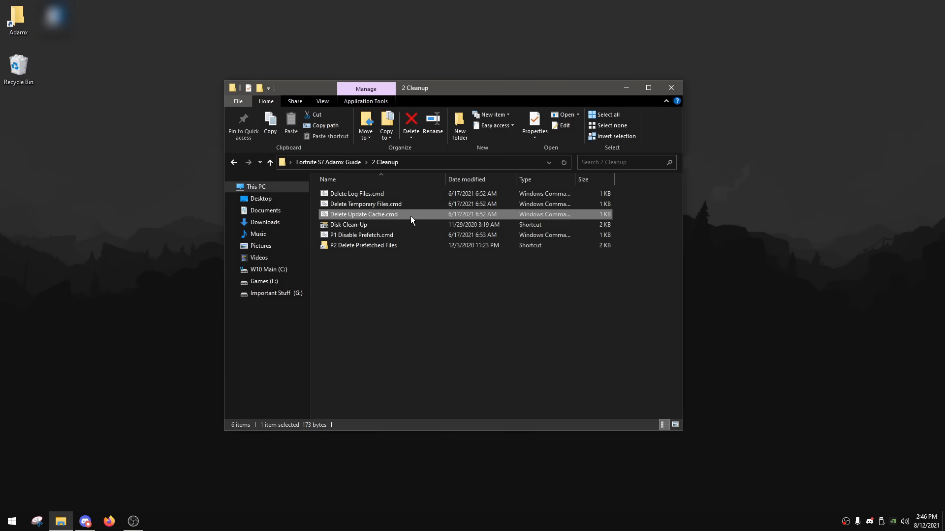
{"action": "double_click", "coordinate": [363, 213]}
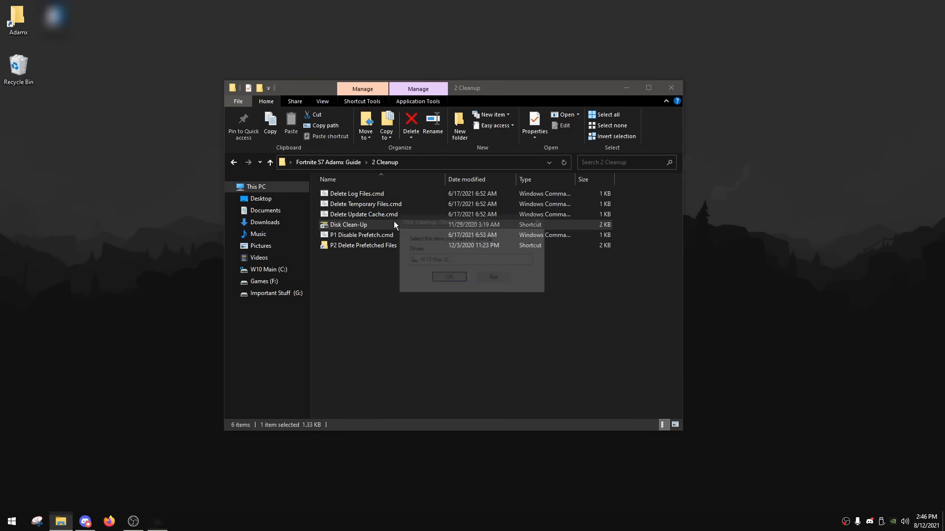
- Clean W10 Main (C:) with every file category ticked, permanently deleting about 3.47 GB
{"action": "left_click", "coordinate": [448, 277]}
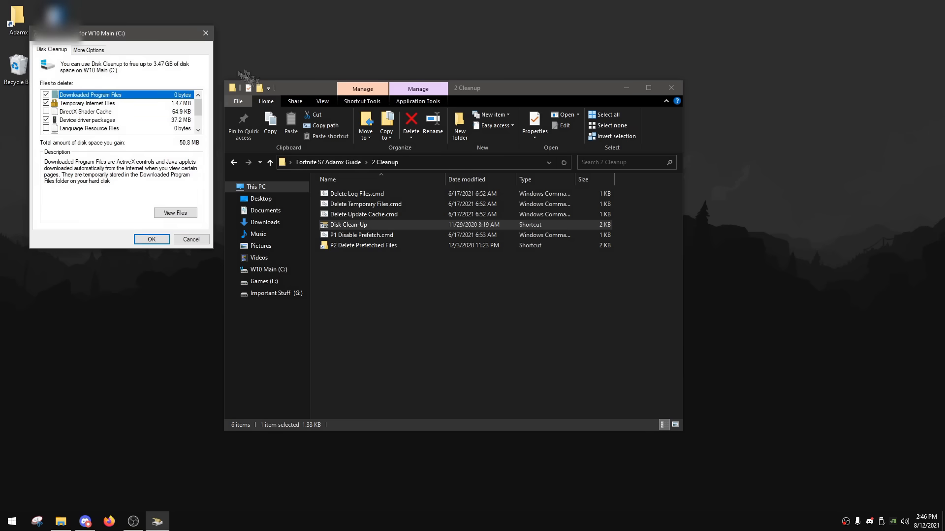
{"action": "left_click_drag", "start_coordinate": [102, 34], "coordinate": [471, 161]}
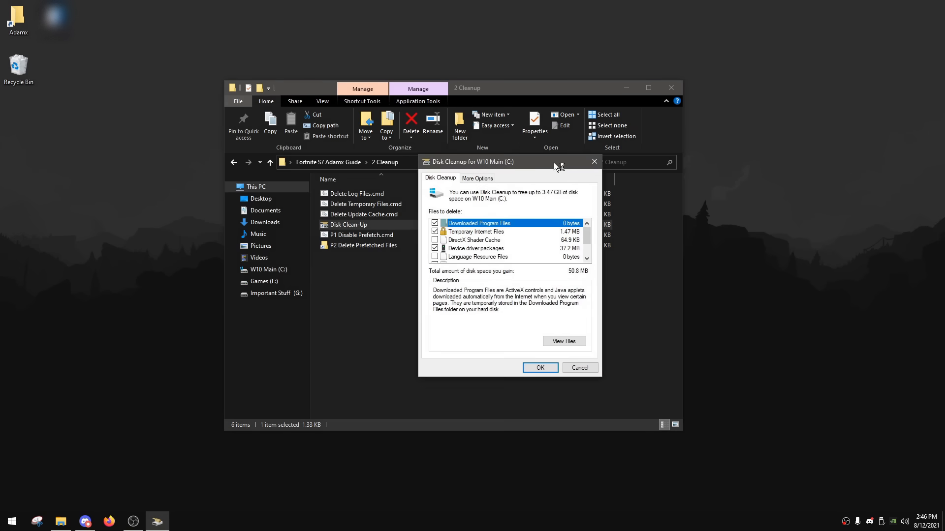
{"action": "scroll", "scroll_direction": "down", "scroll_amount": 3}
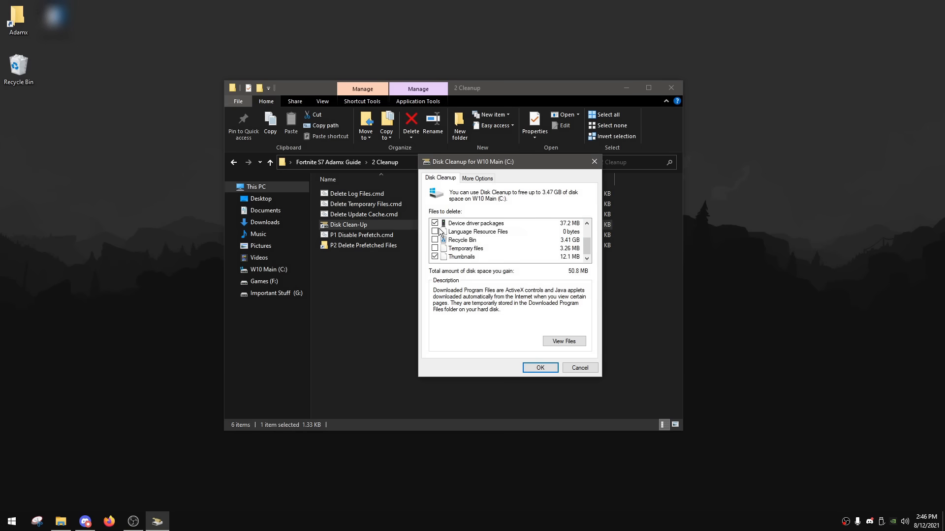
{"action": "scroll", "scroll_direction": "up", "scroll_amount": 3}
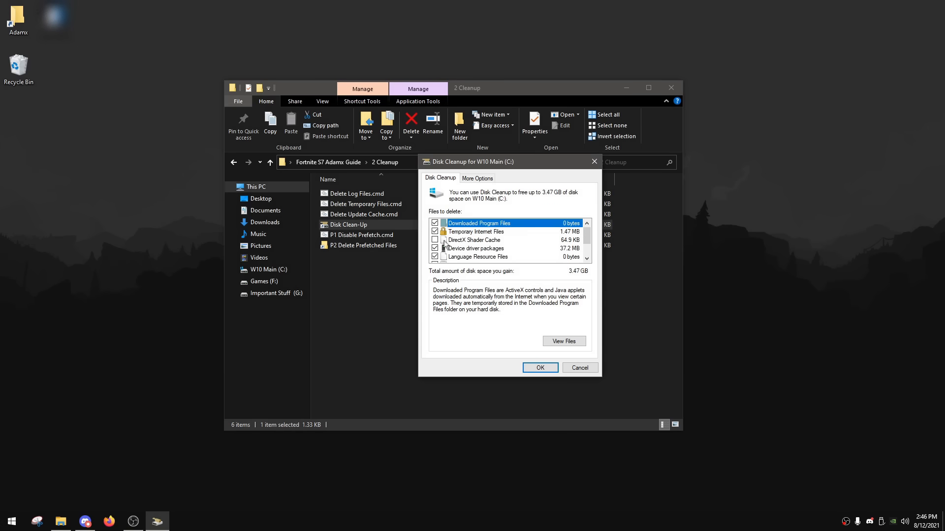
{"action": "scroll", "scroll_direction": "down", "scroll_amount": 3}
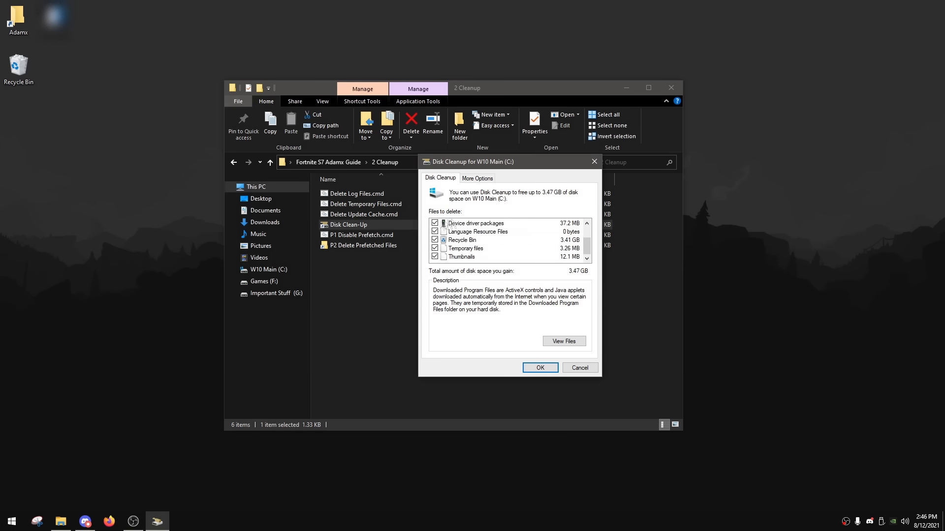
{"action": "mouse_move", "coordinate": [526, 247]}
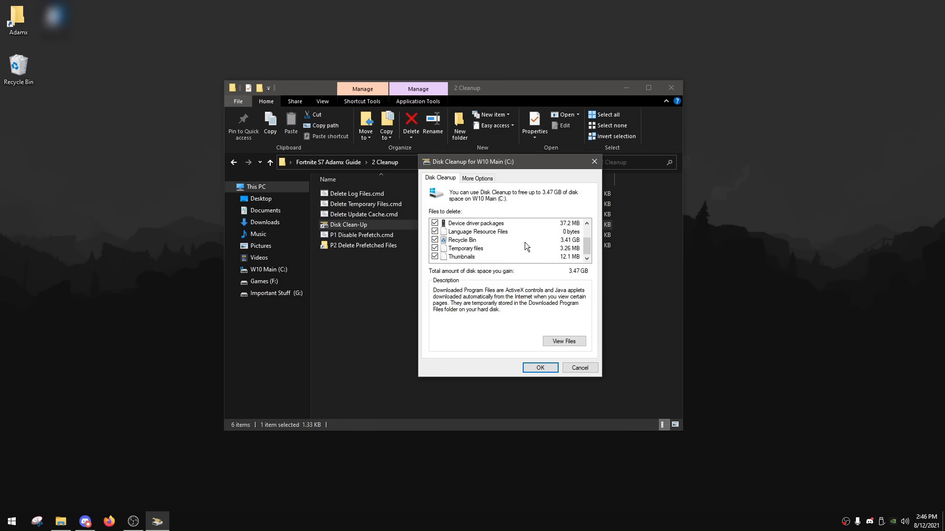
{"action": "scroll", "scroll_direction": "up", "scroll_amount": 3}
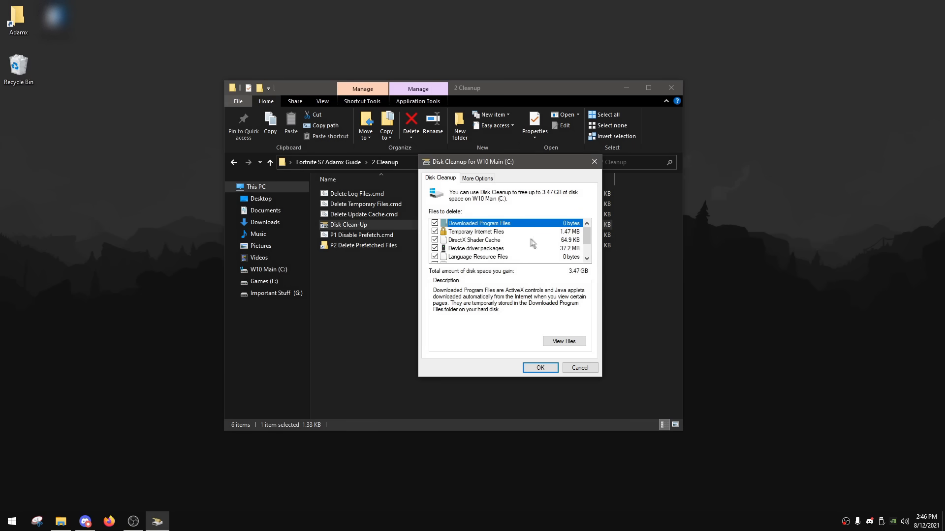
{"action": "scroll", "scroll_direction": "down", "scroll_amount": 3}
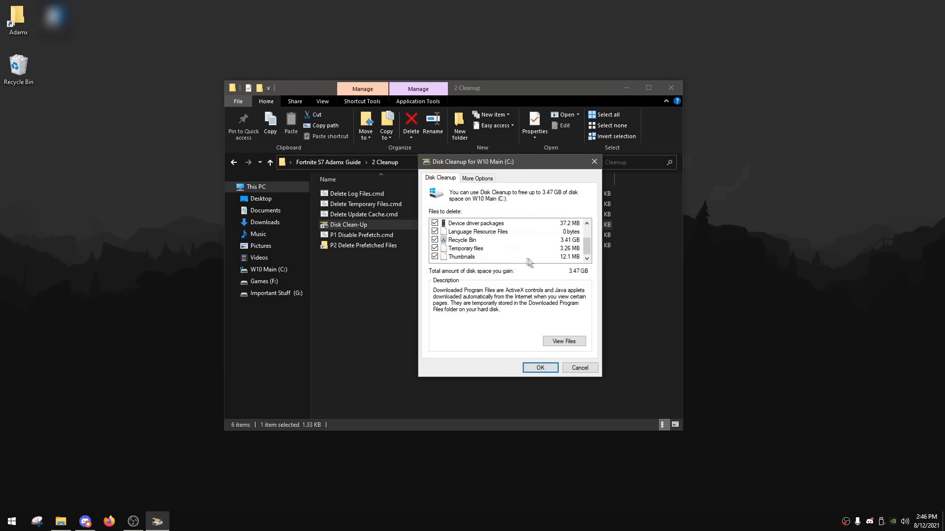
{"action": "scroll", "scroll_direction": "up", "scroll_amount": 3}
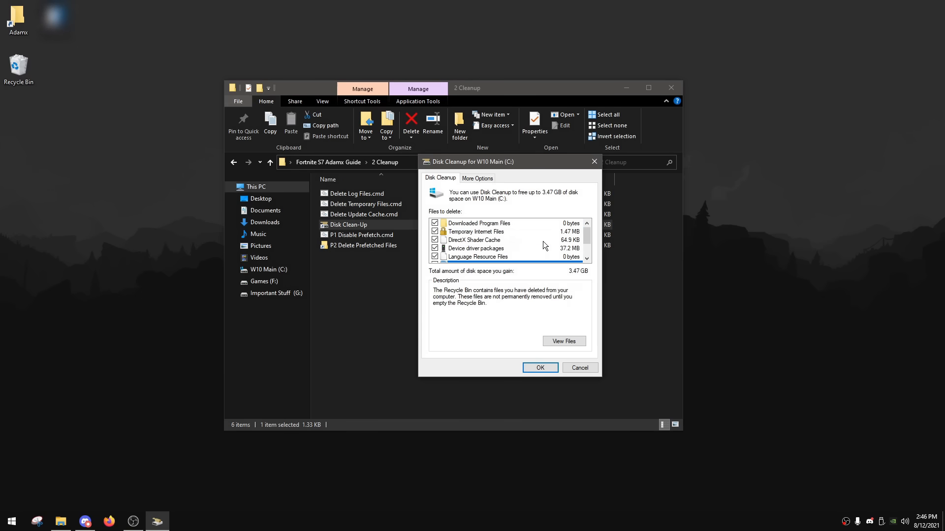
{"action": "scroll", "scroll_direction": "down", "scroll_amount": 3}
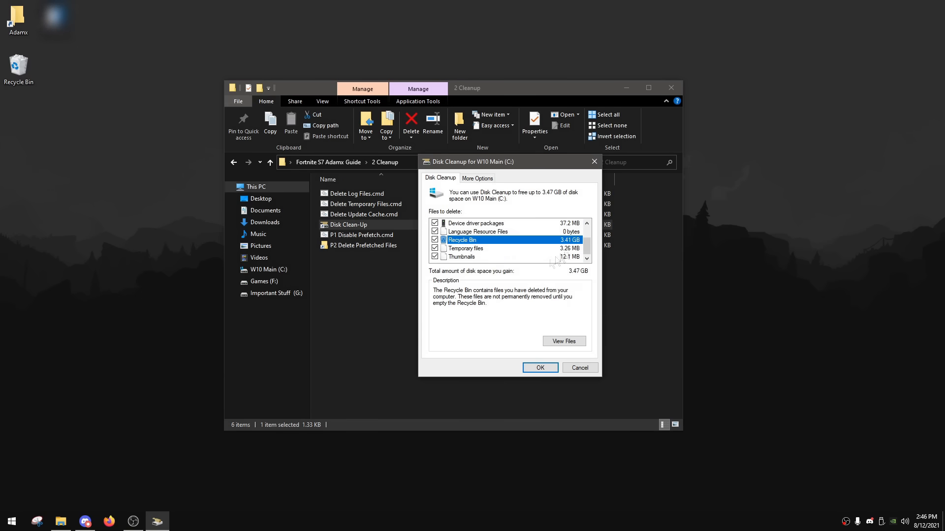
{"action": "left_click", "coordinate": [538, 367]}
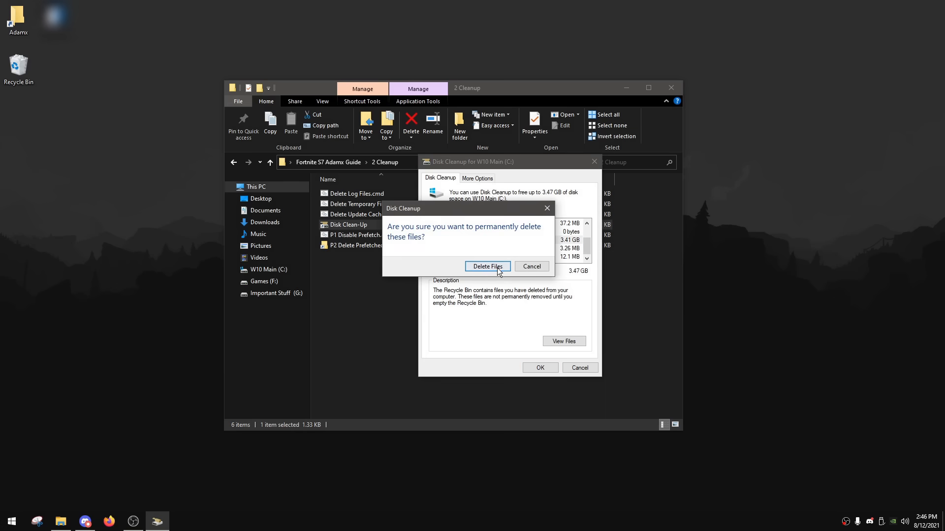
{"action": "left_click", "coordinate": [487, 266]}
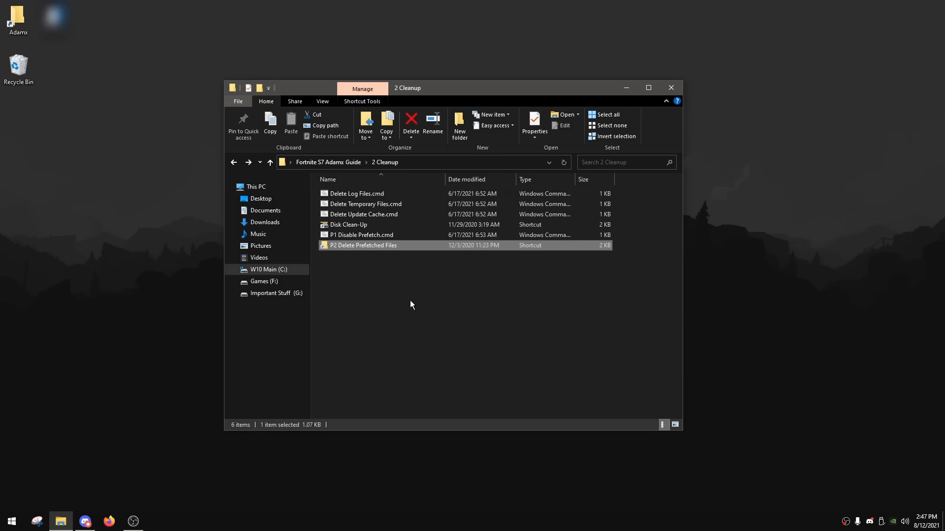
- In 3 Power Plan, run 1 Import Adamx Power Plan.cmd then 2 Delete Other Power Plans.cmd
{"action": "left_click", "coordinate": [270, 162]}
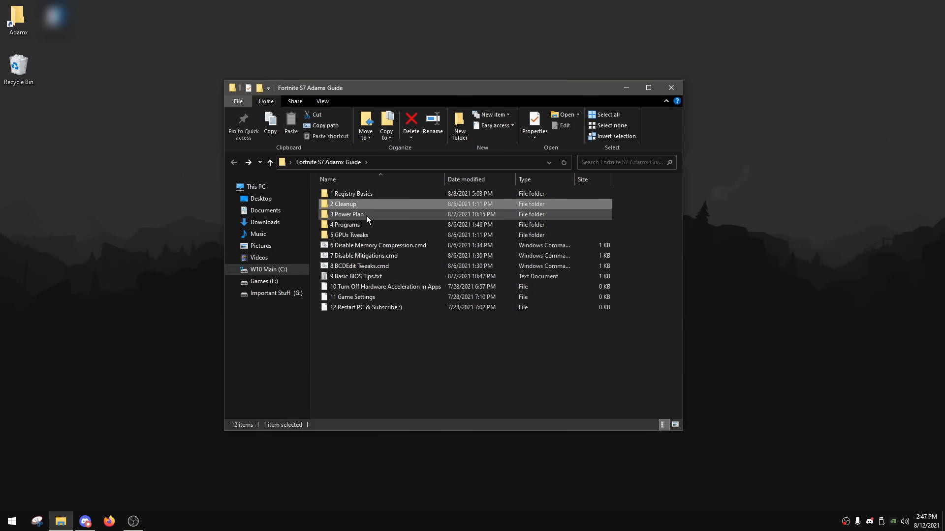
{"action": "double_click", "coordinate": [348, 214]}
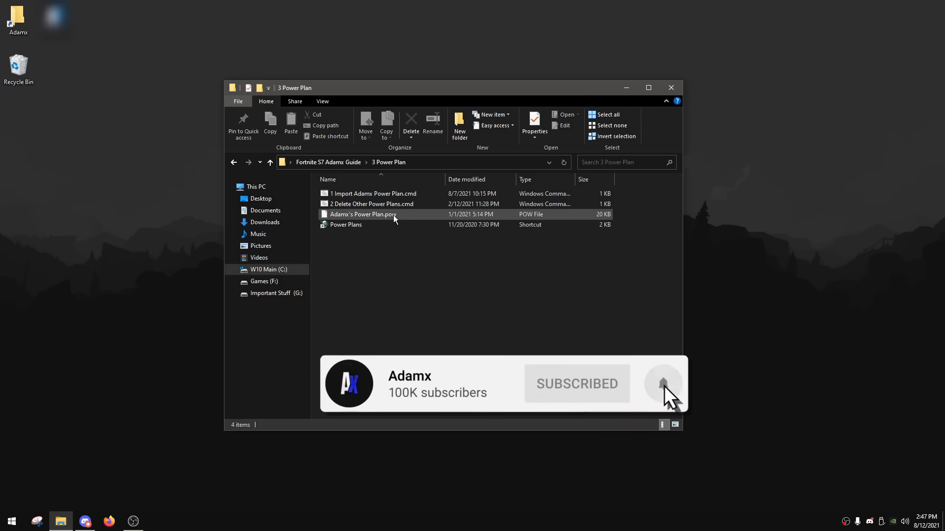
{"action": "left_click", "coordinate": [372, 194]}
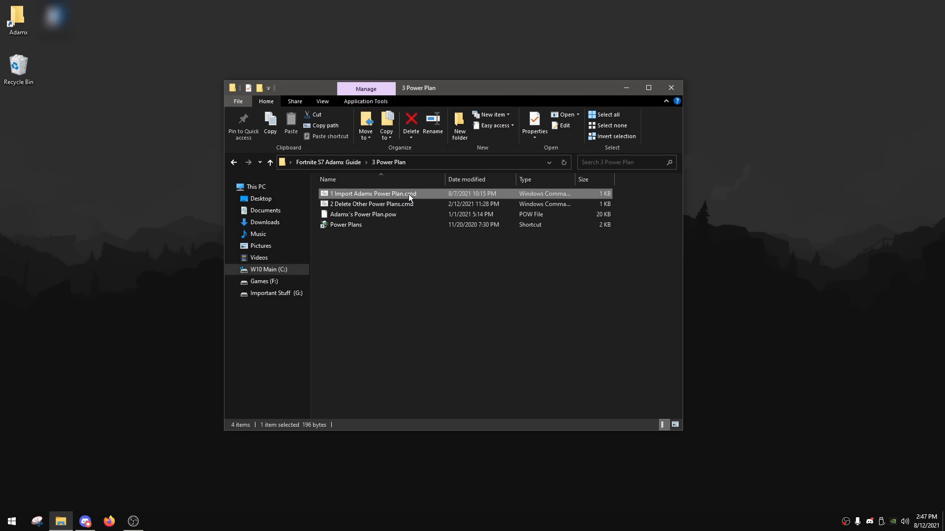
{"action": "double_click", "coordinate": [368, 194]}
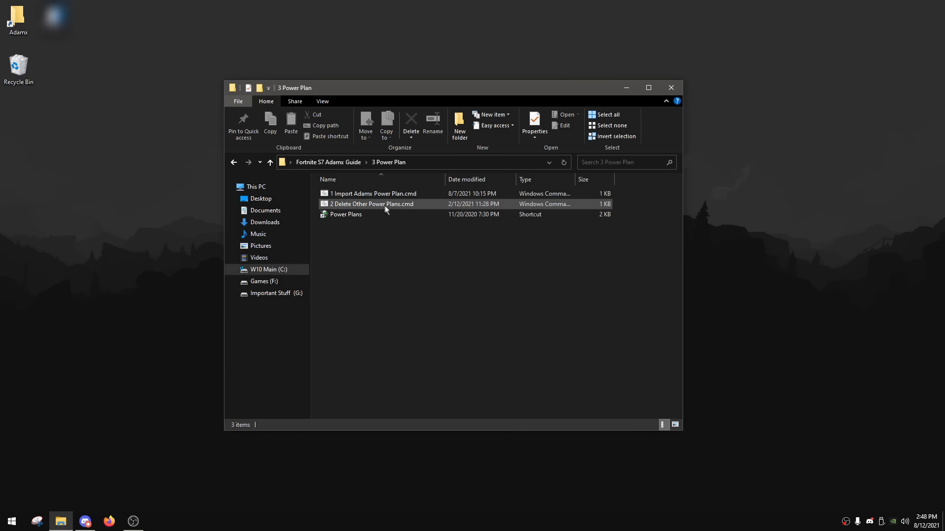
{"action": "double_click", "coordinate": [371, 203]}
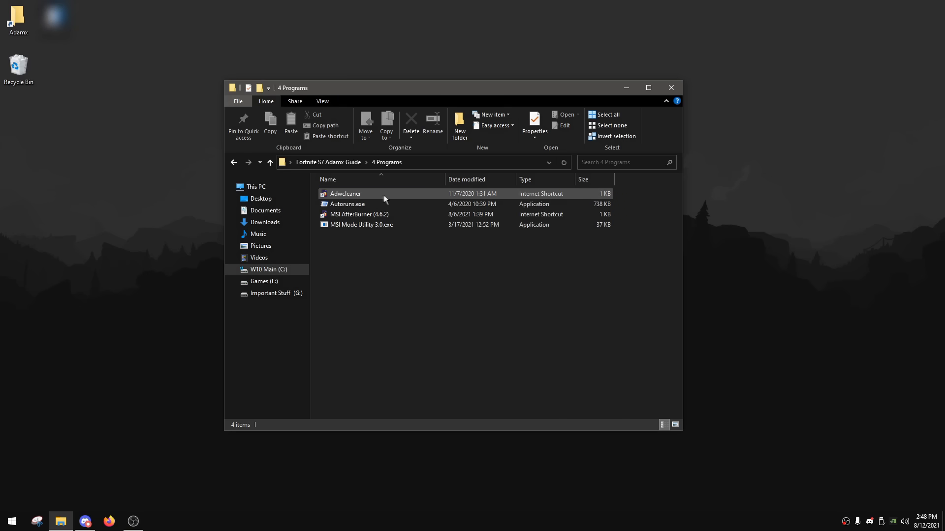
{"action": "mouse_move", "coordinate": [571, 201]}
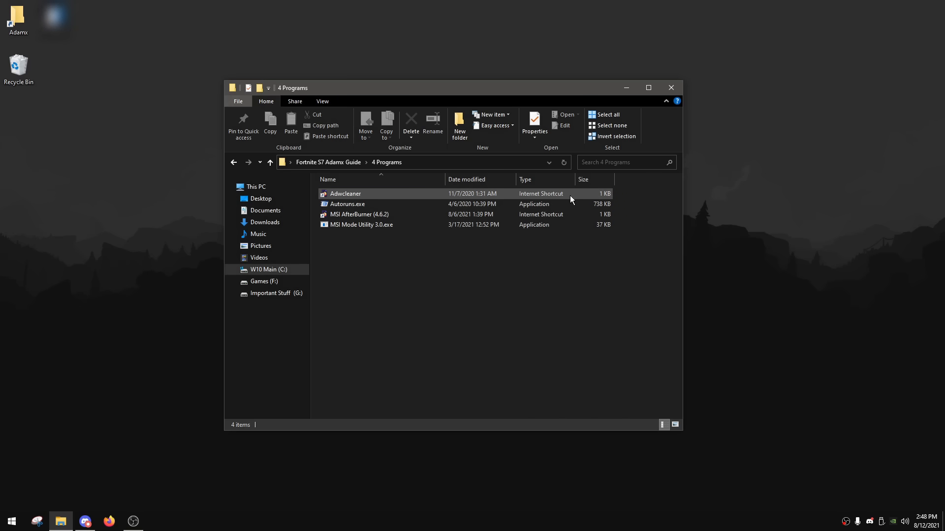
- Launch the Adwcleaner shortcut from the 4 Programs folder
{"action": "double_click", "coordinate": [345, 194]}
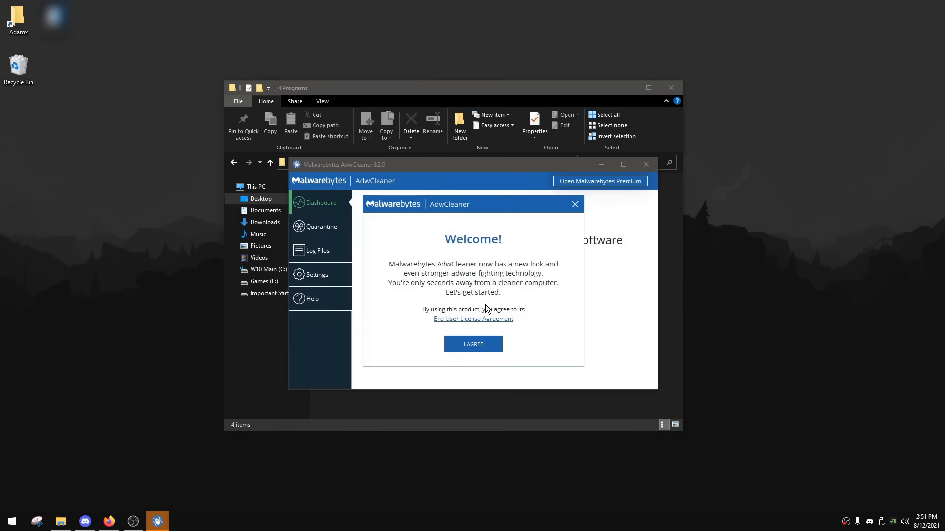
{"action": "mouse_move", "coordinate": [480, 359]}
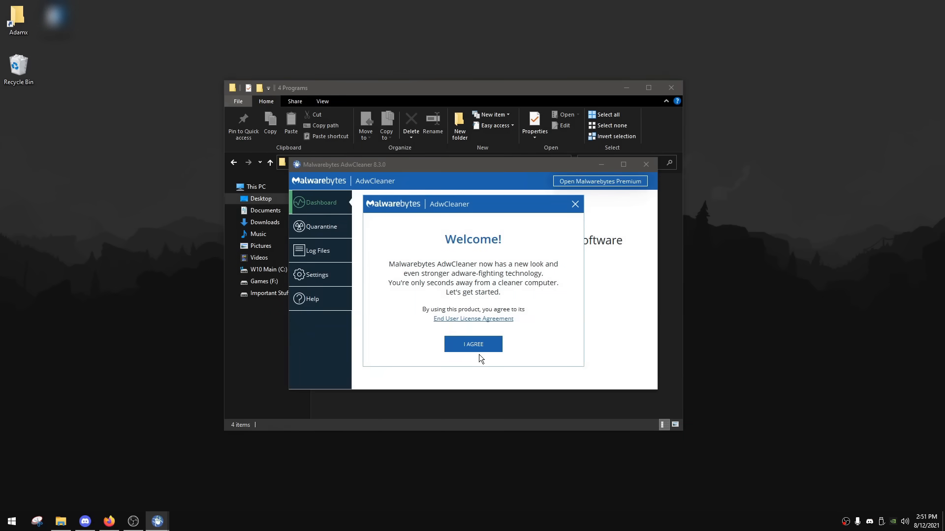
- Accept the AdwCleaner license and turn off Terminate all processes and Usage statistics in Settings
{"action": "left_click", "coordinate": [474, 344]}
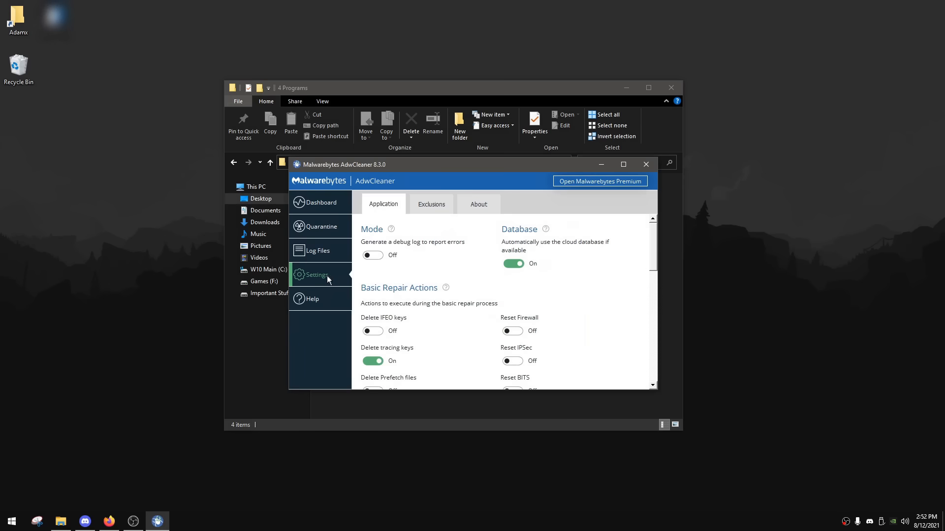
{"action": "scroll", "scroll_direction": "down", "scroll_amount": 3}
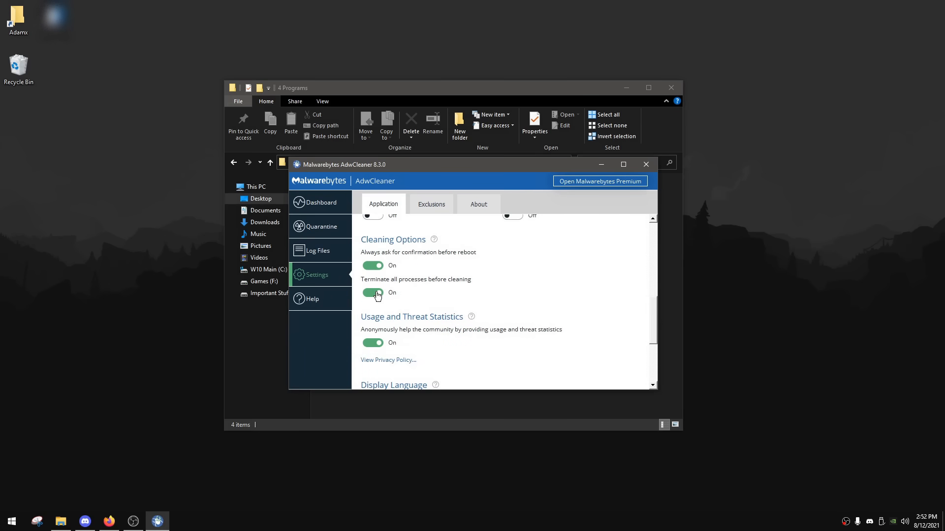
{"action": "left_click", "coordinate": [372, 292]}
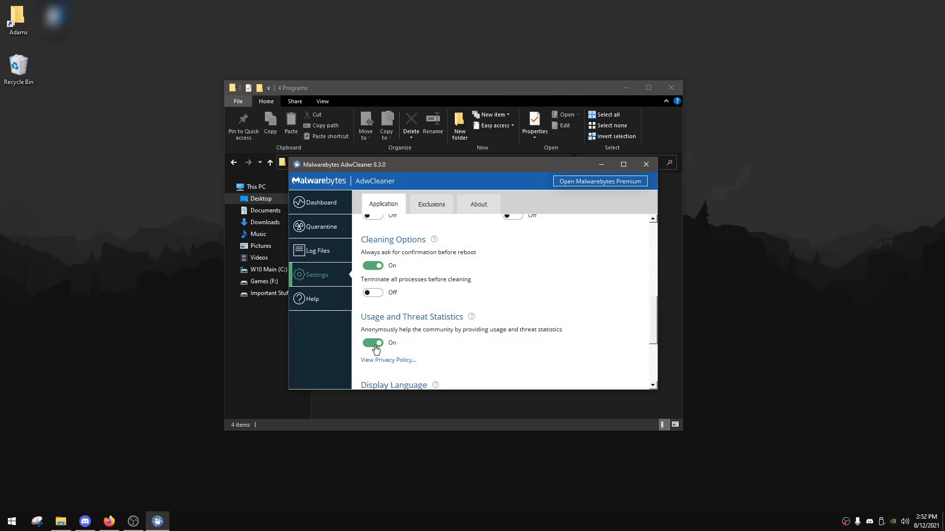
{"action": "left_click", "coordinate": [372, 342]}
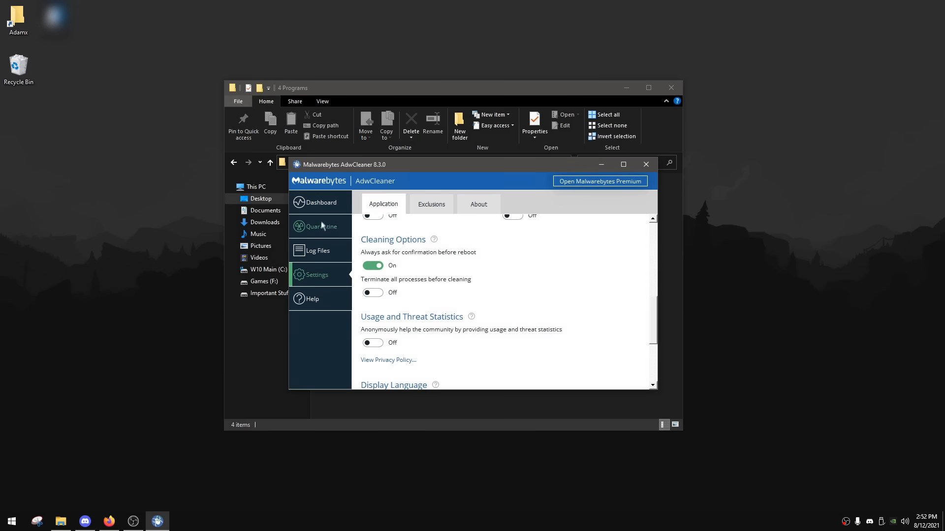
{"action": "scroll", "scroll_direction": "up", "scroll_amount": 3}
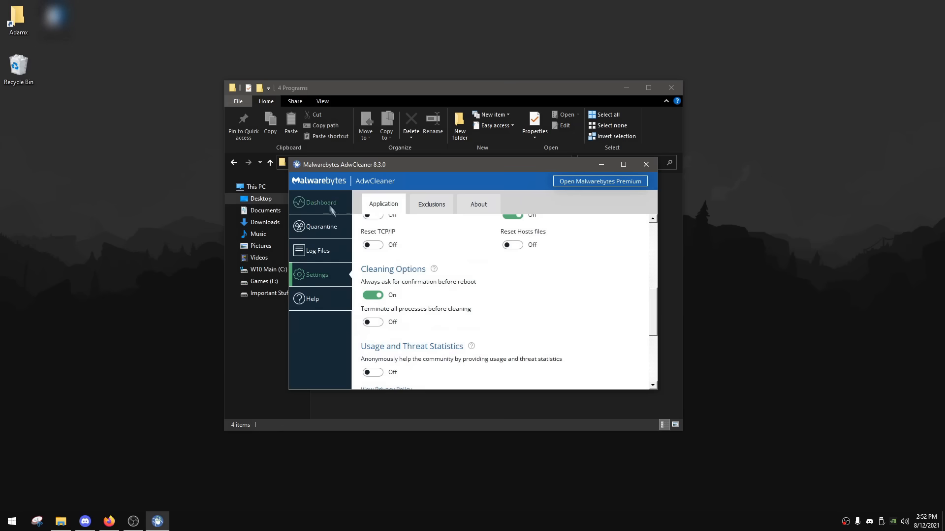
{"action": "left_click", "coordinate": [317, 203]}
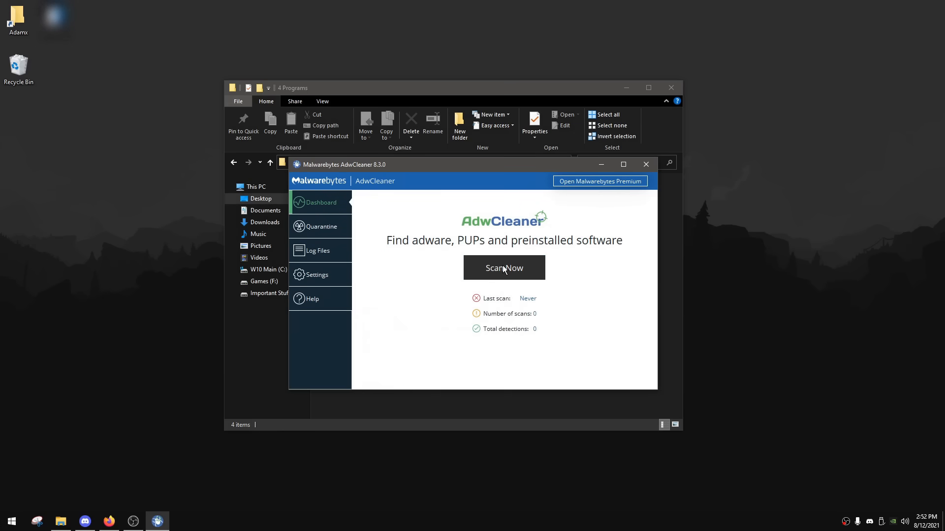
- Scan with AdwCleaner (no detections), skip Basic Repair, close it and launch Autoruns.exe
{"action": "left_click", "coordinate": [503, 267]}
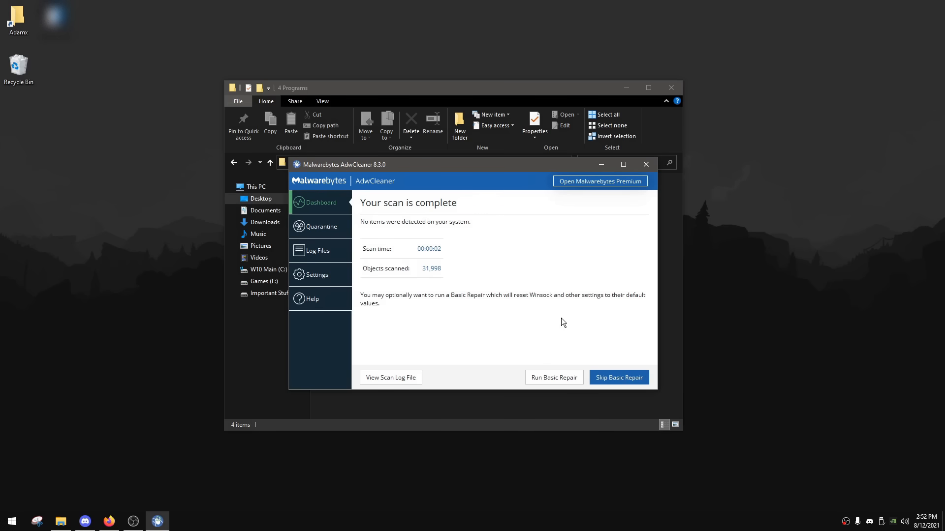
{"action": "mouse_move", "coordinate": [462, 279]}
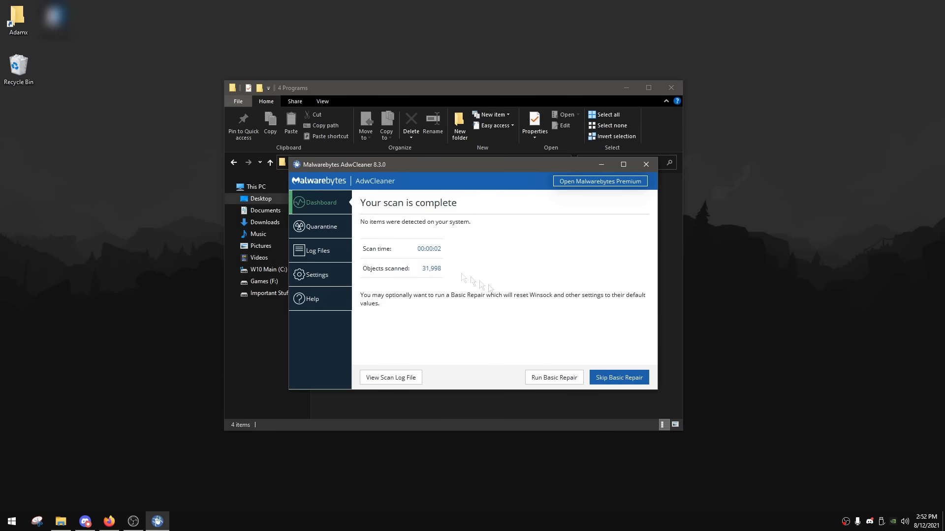
{"action": "left_click", "coordinate": [618, 377]}
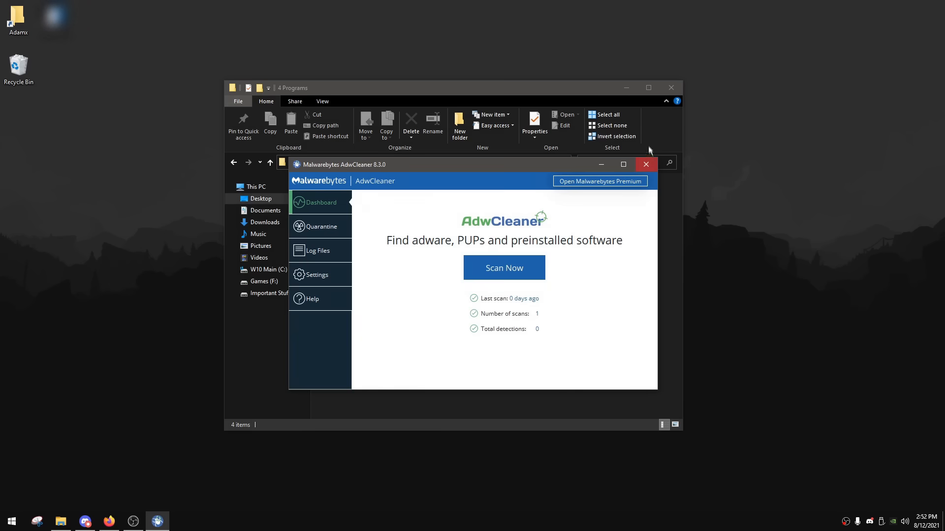
{"action": "left_click", "coordinate": [645, 164]}
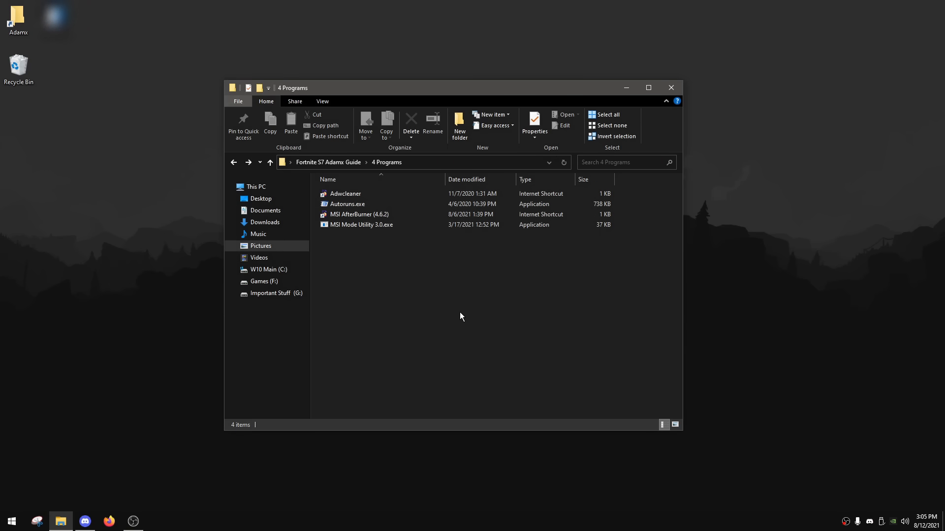
{"action": "double_click", "coordinate": [347, 205]}
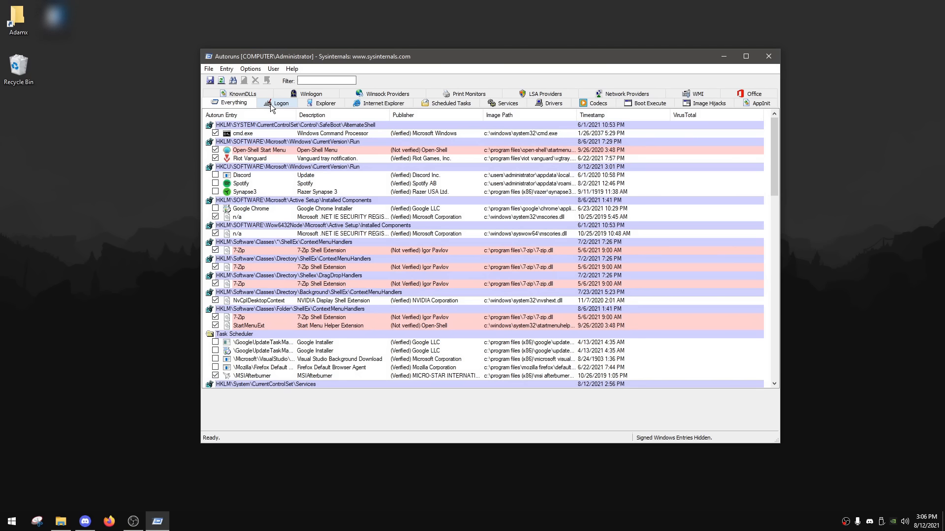
- Switch Autoruns between Everything and Logon, settle on Logon, and select the Discord entry
{"action": "left_click", "coordinate": [281, 104]}
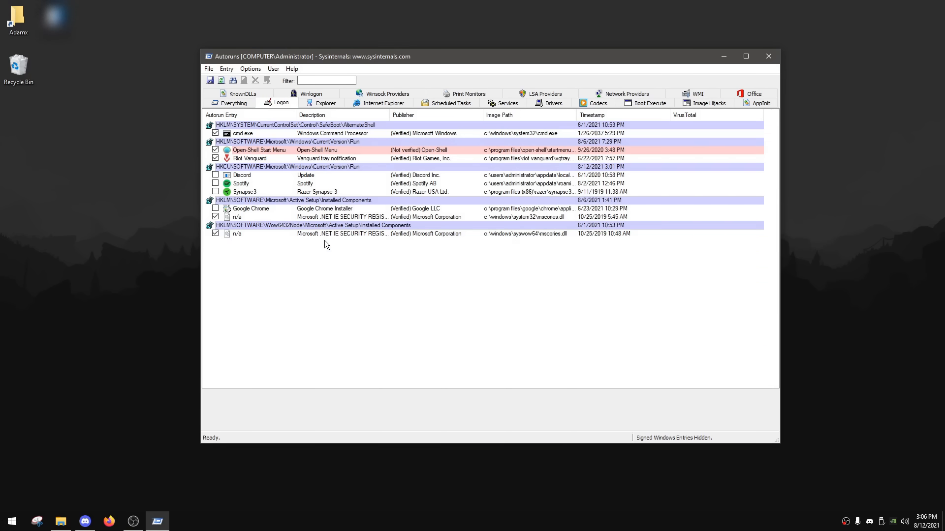
{"action": "mouse_move", "coordinate": [244, 112]}
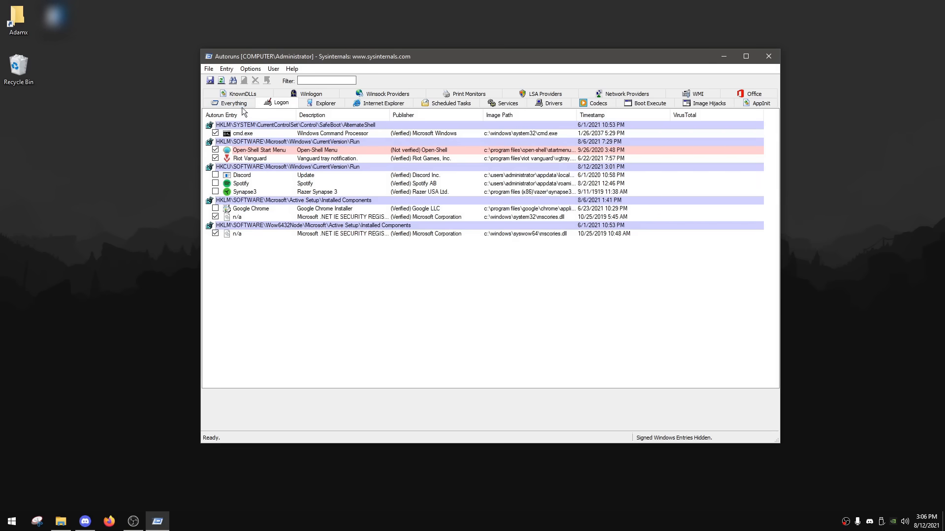
{"action": "left_click", "coordinate": [233, 102]}
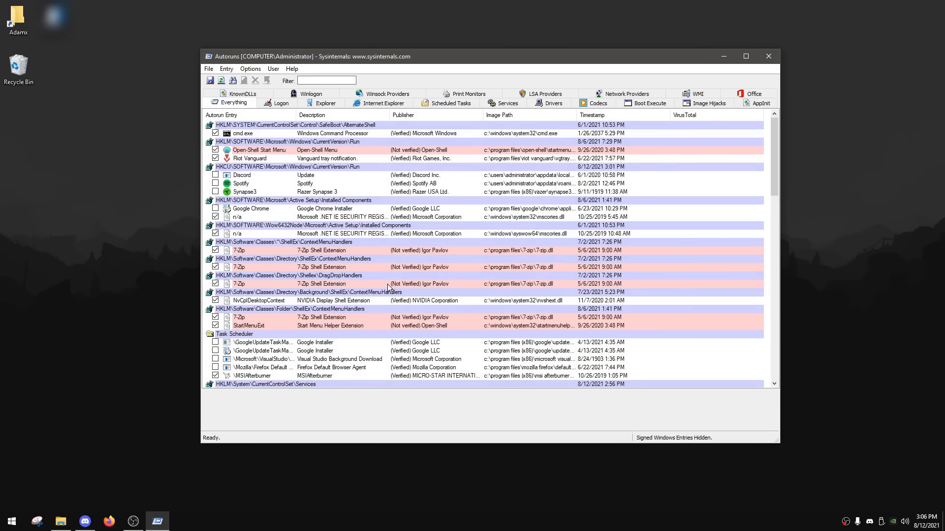
{"action": "left_click", "coordinate": [280, 103]}
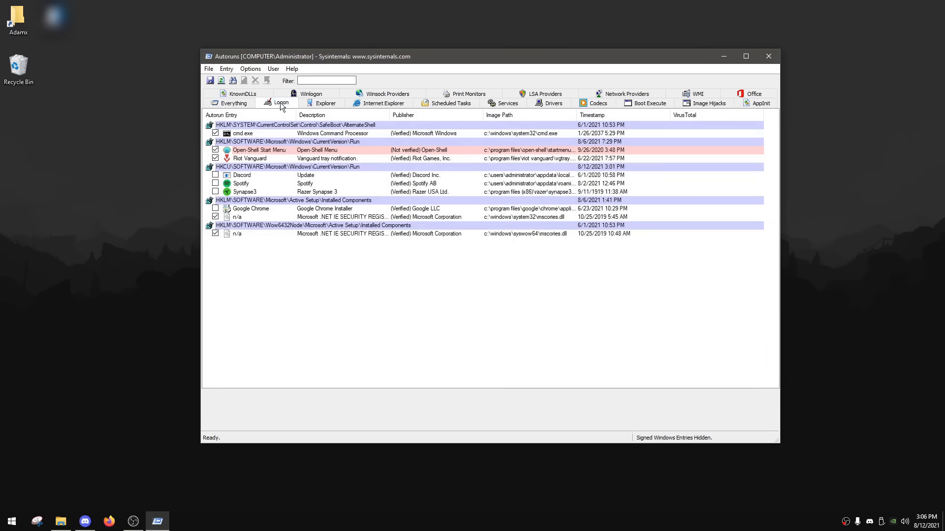
{"action": "mouse_move", "coordinate": [372, 215]}
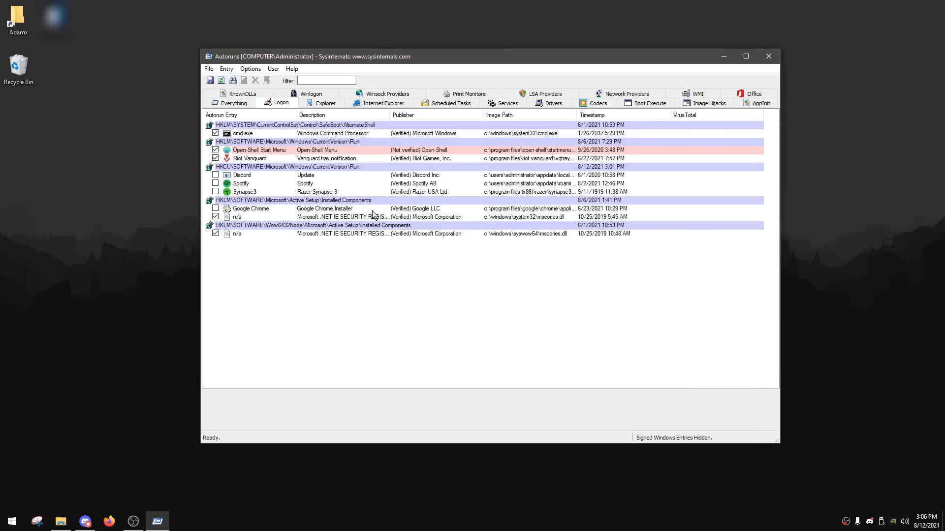
{"action": "mouse_move", "coordinate": [270, 200]}
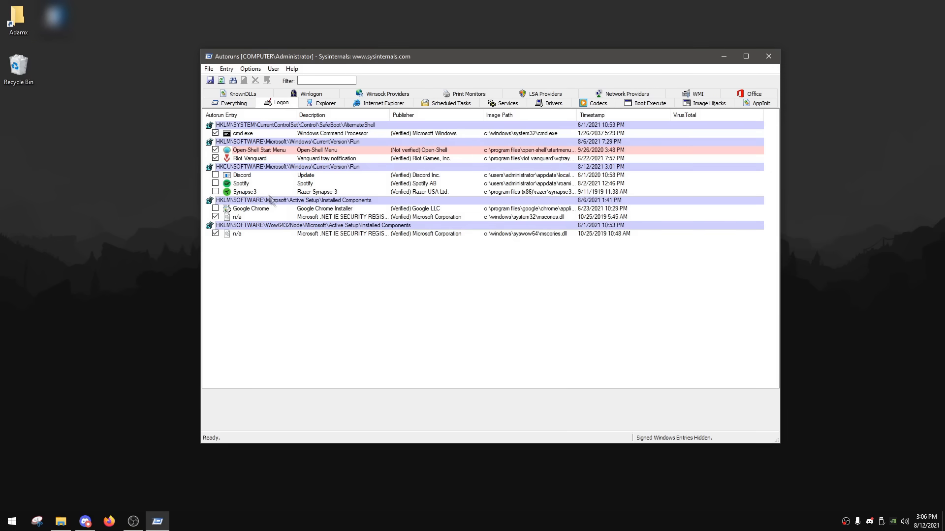
{"action": "left_click", "coordinate": [243, 175]}
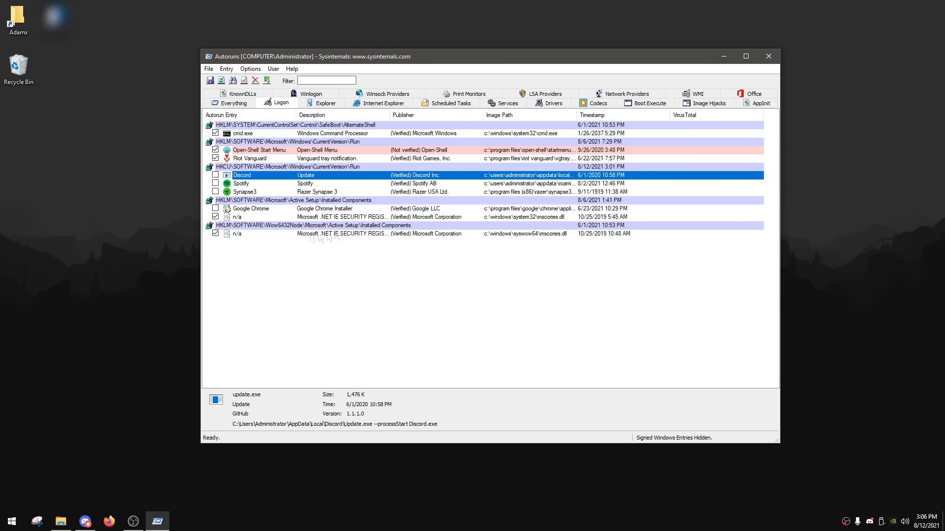
{"action": "mouse_move", "coordinate": [335, 190]}
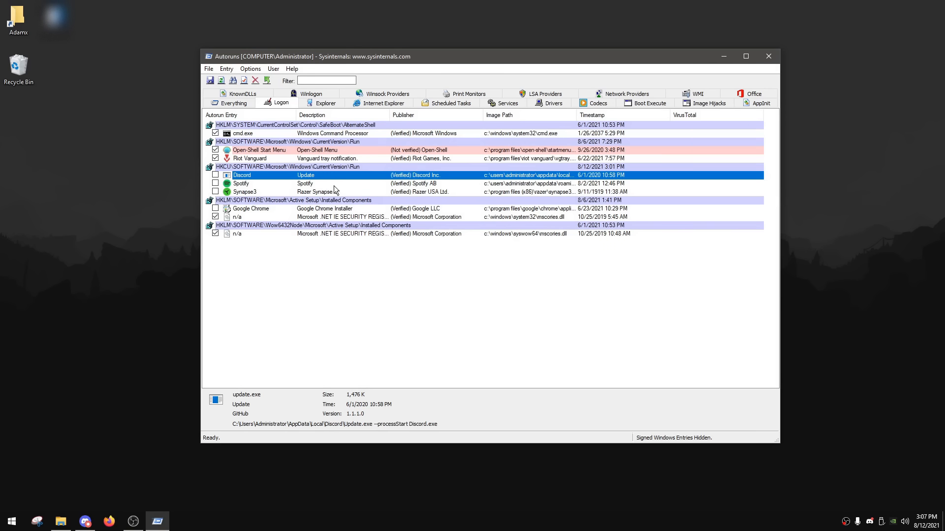
{"action": "mouse_move", "coordinate": [675, 134]}
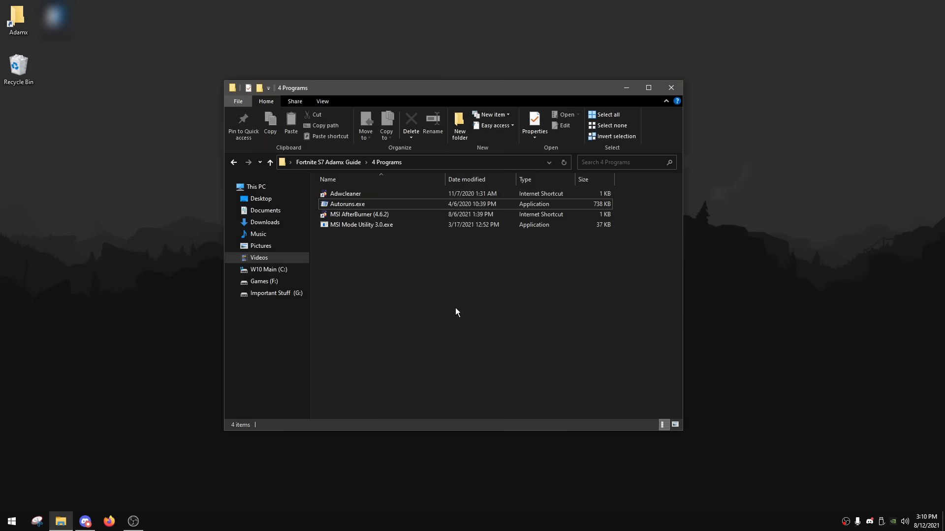
{"action": "mouse_move", "coordinate": [395, 214]}
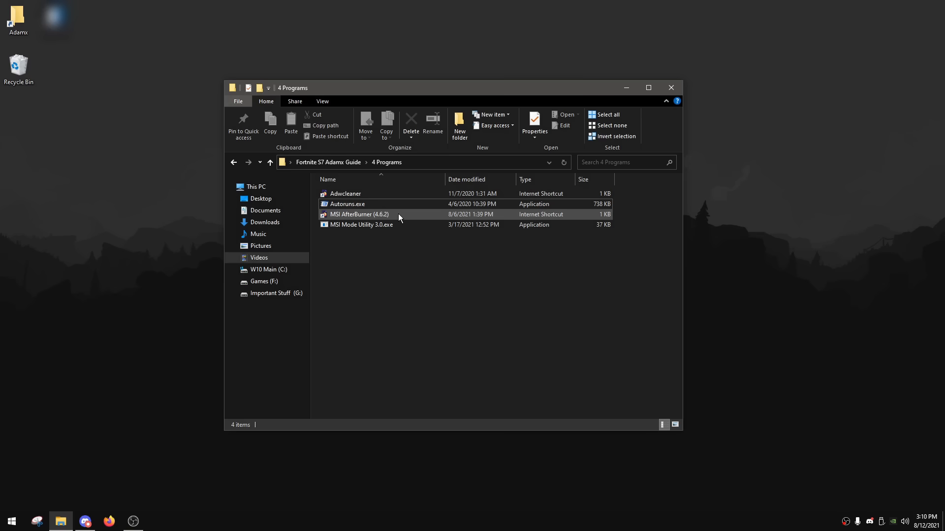
- Launch the MSI AfterBurner 4.6.2 installer from the 4 Programs folder
{"action": "double_click", "coordinate": [358, 213]}
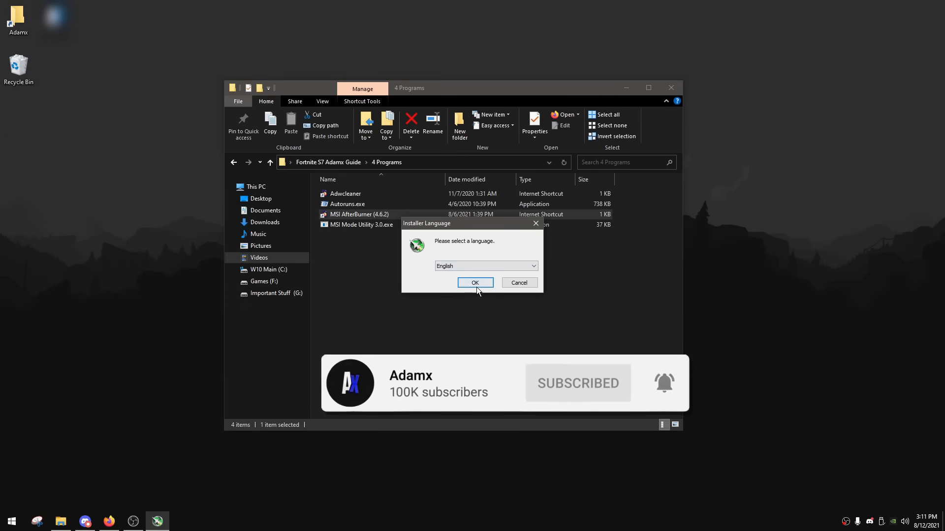
- Install MSI Afterburner in English to the default folder without RivaTuner, finishing without the readme
{"action": "left_click", "coordinate": [475, 282]}
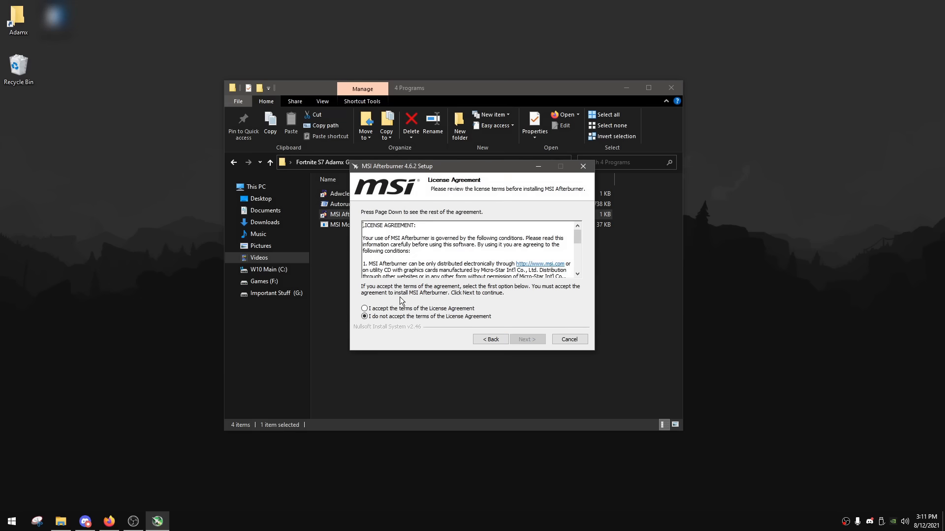
{"action": "left_click", "coordinate": [526, 339]}
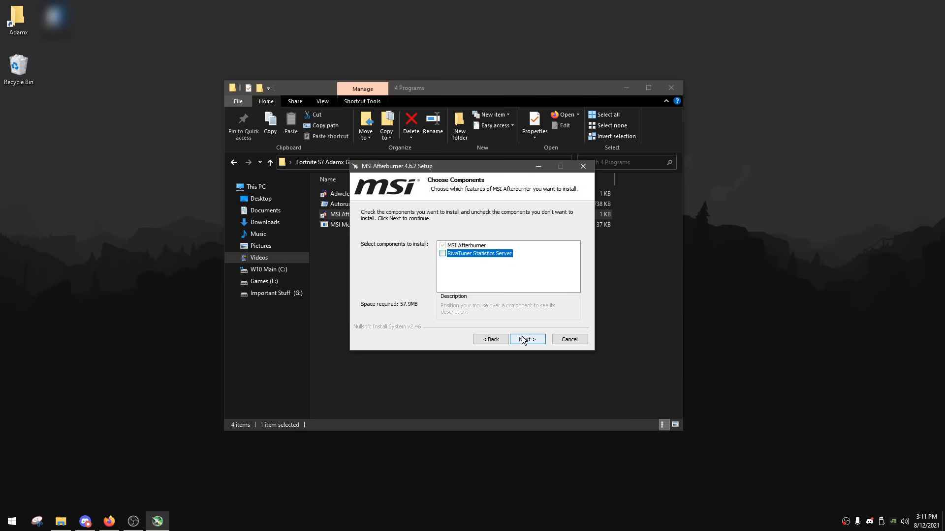
{"action": "left_click", "coordinate": [525, 340]}
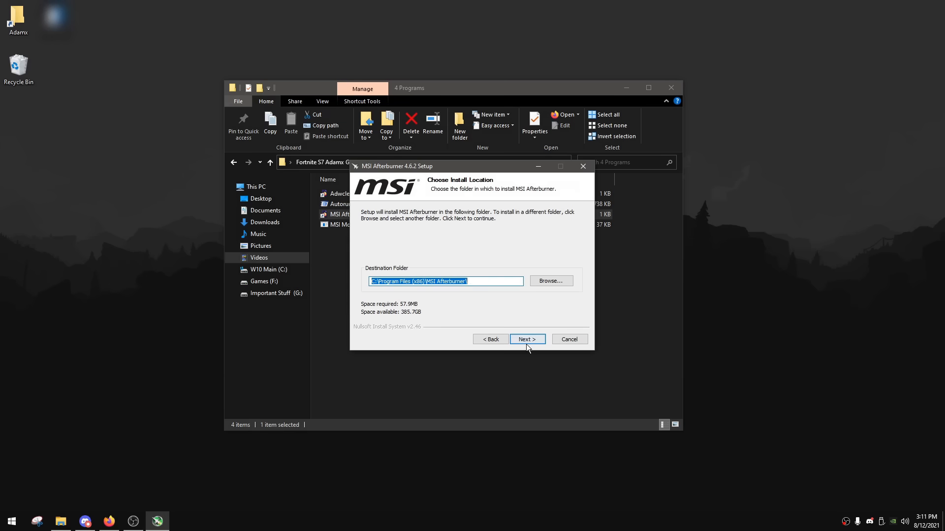
{"action": "left_click", "coordinate": [526, 339]}
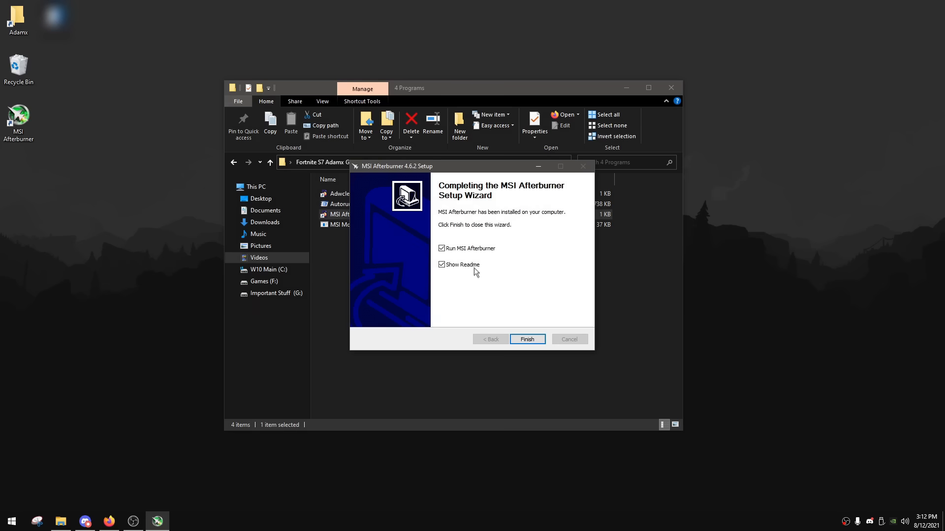
{"action": "left_click", "coordinate": [441, 265]}
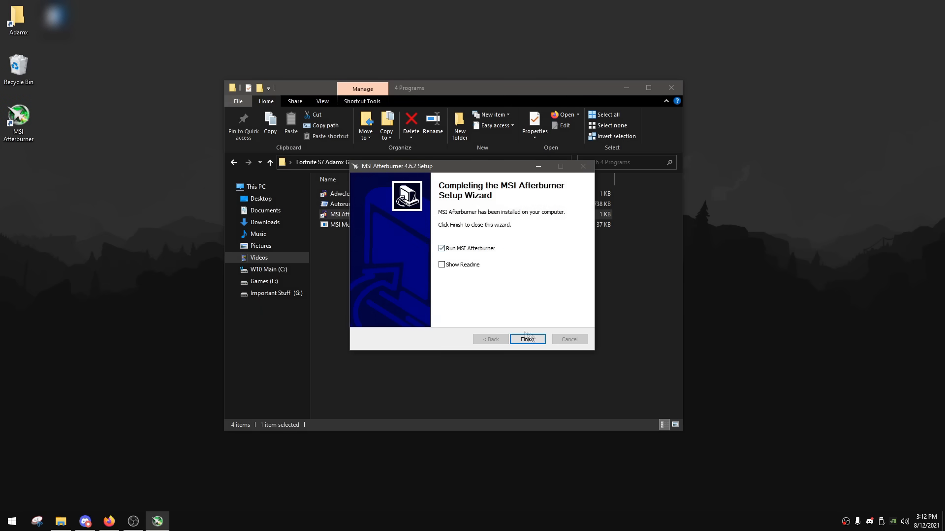
{"action": "left_click", "coordinate": [527, 338]}
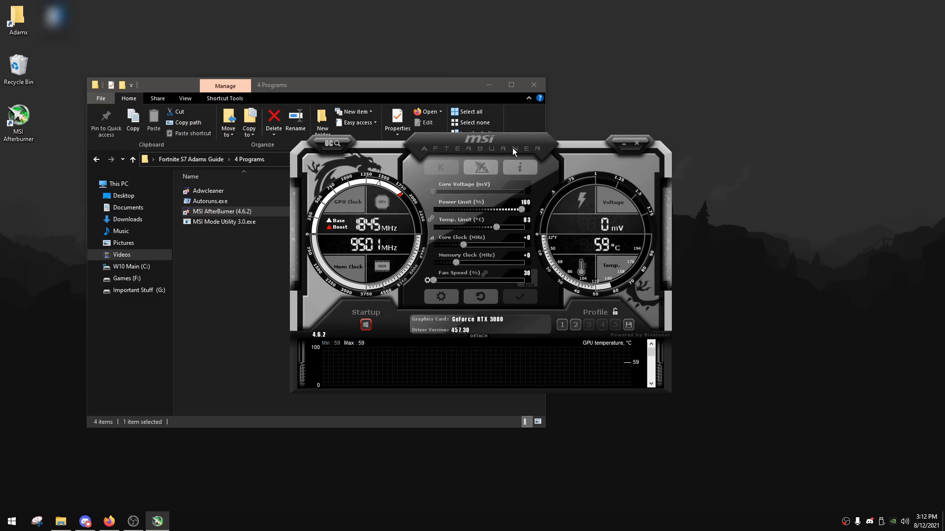
{"action": "mouse_move", "coordinate": [614, 62]}
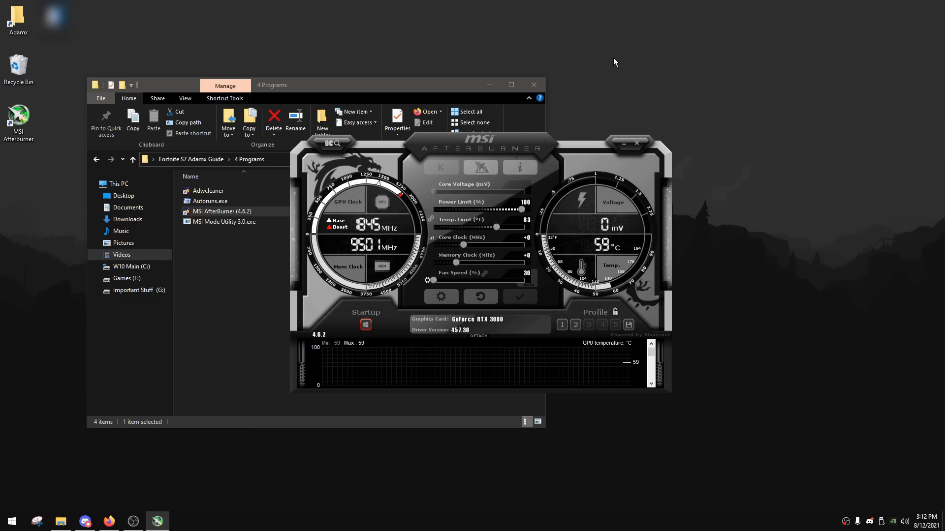
{"action": "mouse_move", "coordinate": [499, 287]}
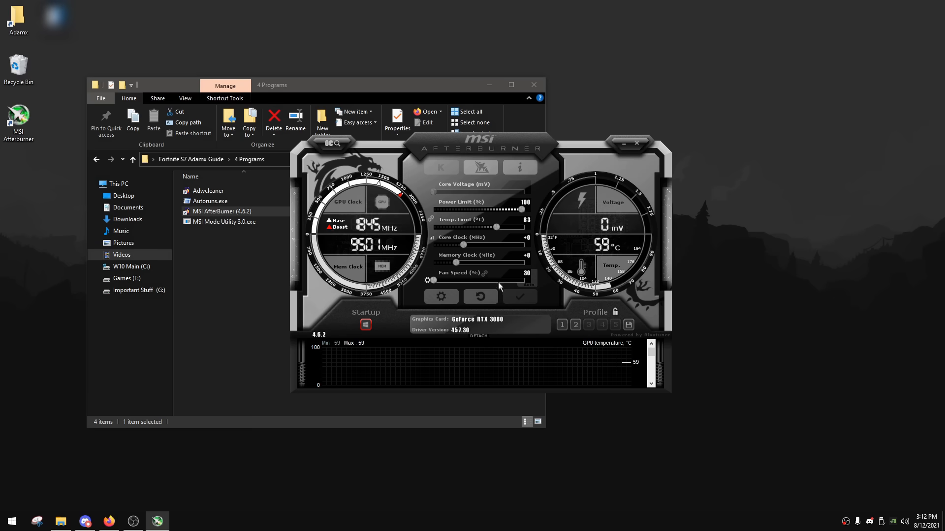
{"action": "mouse_move", "coordinate": [501, 281]}
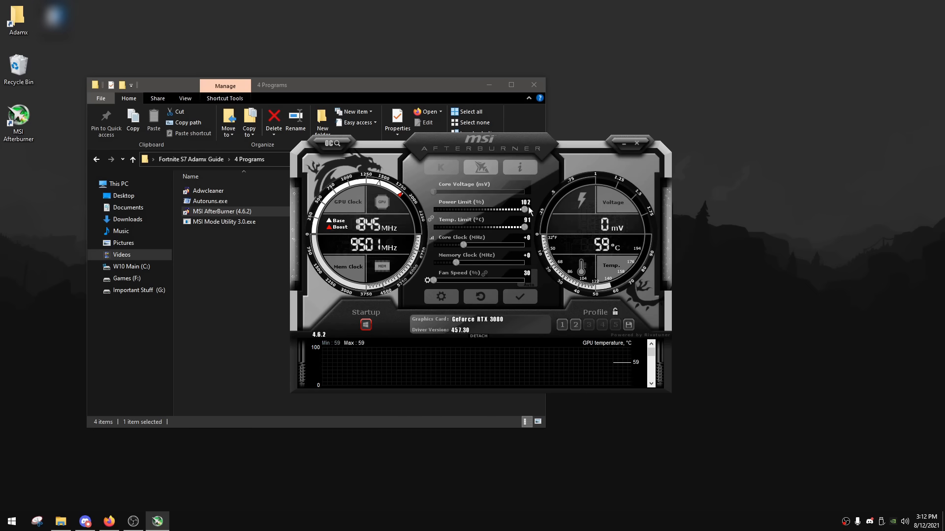
{"action": "mouse_move", "coordinate": [527, 276]}
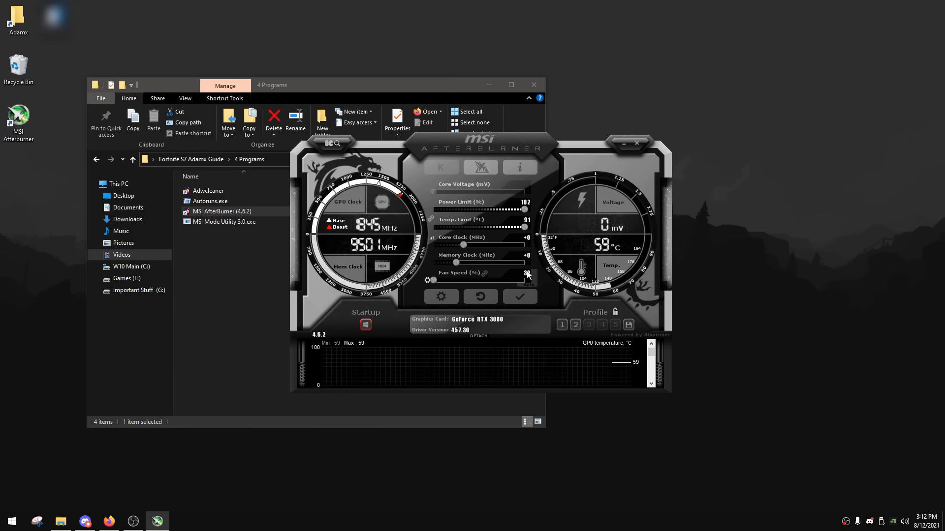
{"action": "mouse_move", "coordinate": [500, 241]}
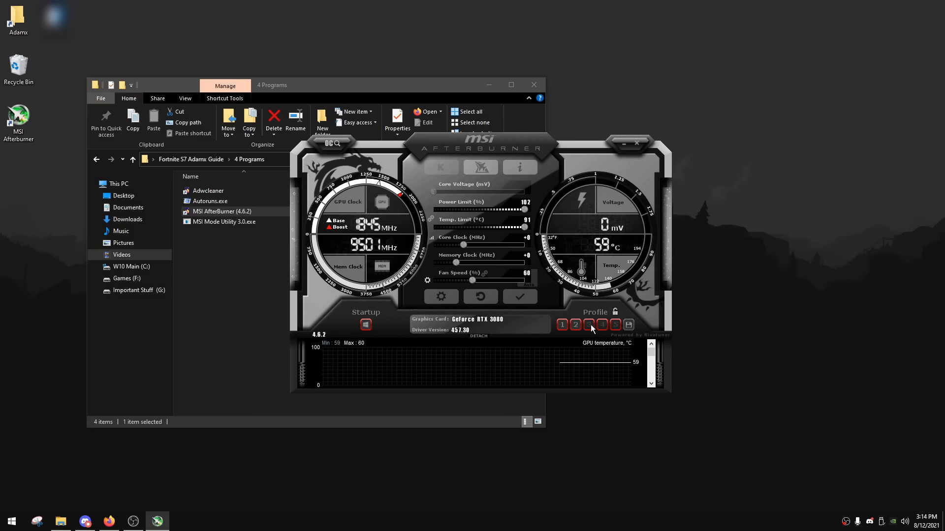
- Save the 102% power, 91°C temp and 60% fan settings to a profile slot and close Afterburner
{"action": "left_click", "coordinate": [589, 325]}
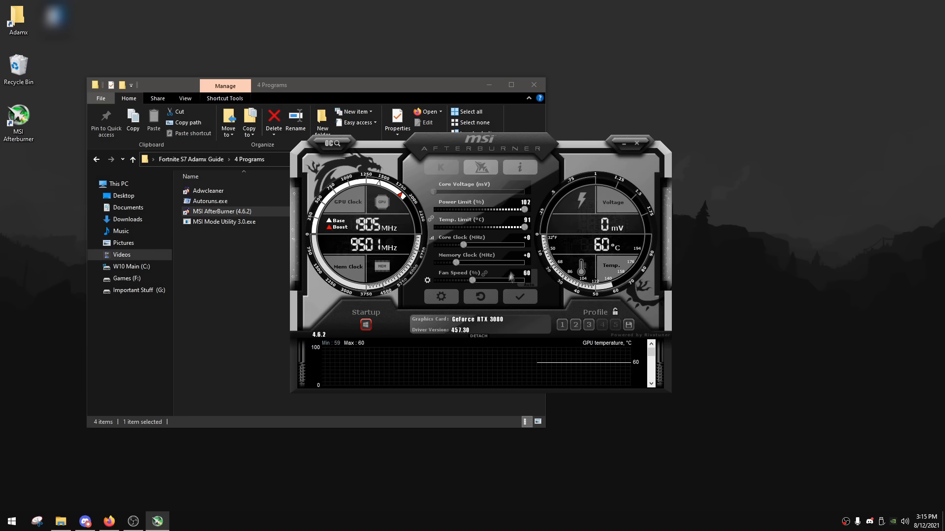
{"action": "mouse_move", "coordinate": [639, 148]}
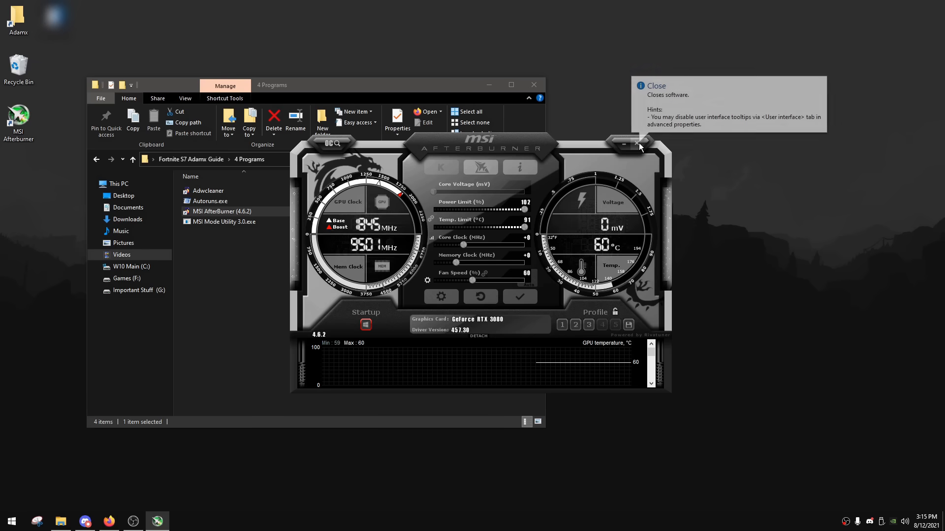
{"action": "left_click", "coordinate": [633, 145]}
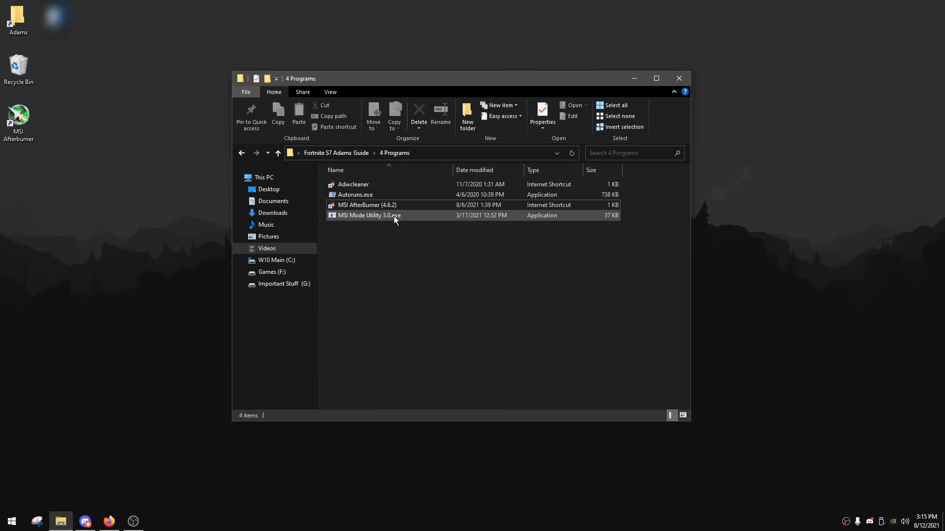
- Run MSI Mode Utility 3.0, leave MSI mode ticked for the NVIDIA GeForce RTX 3080, and close it
{"action": "double_click", "coordinate": [369, 216]}
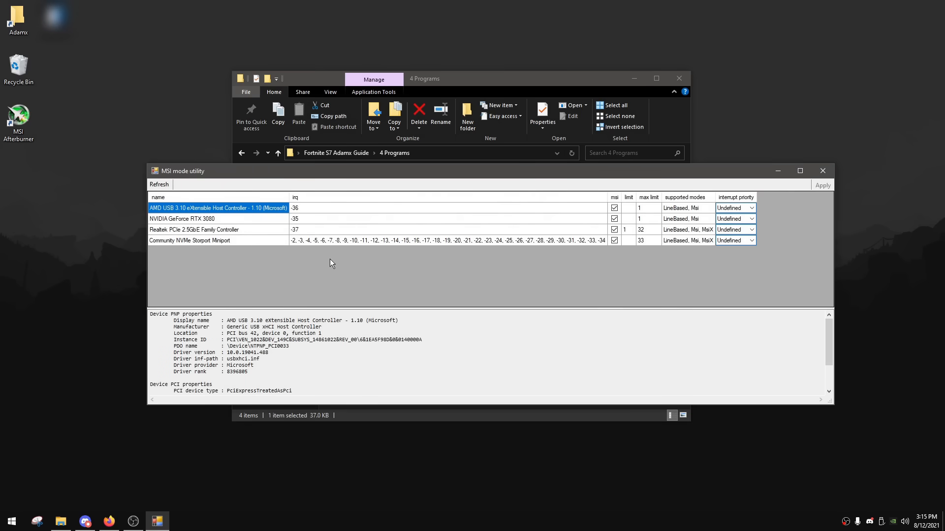
{"action": "left_click", "coordinate": [194, 229]}
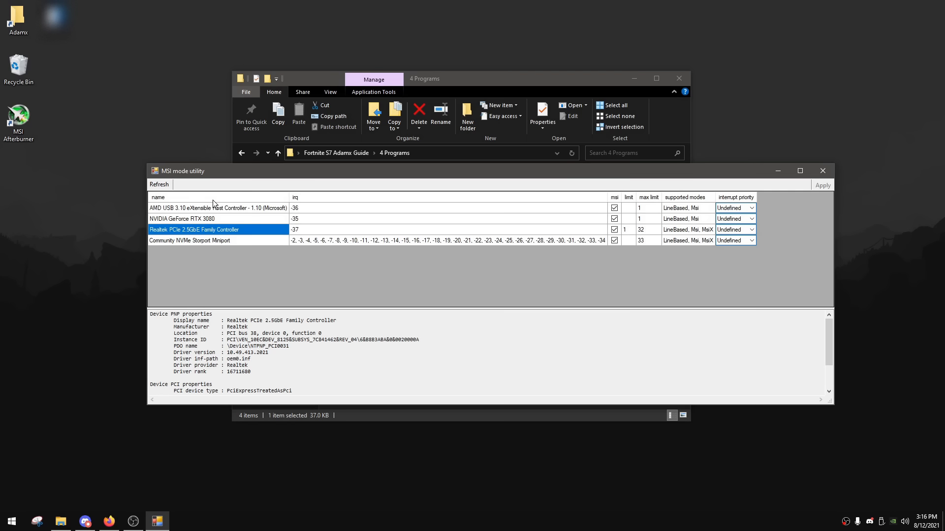
{"action": "mouse_move", "coordinate": [299, 204]}
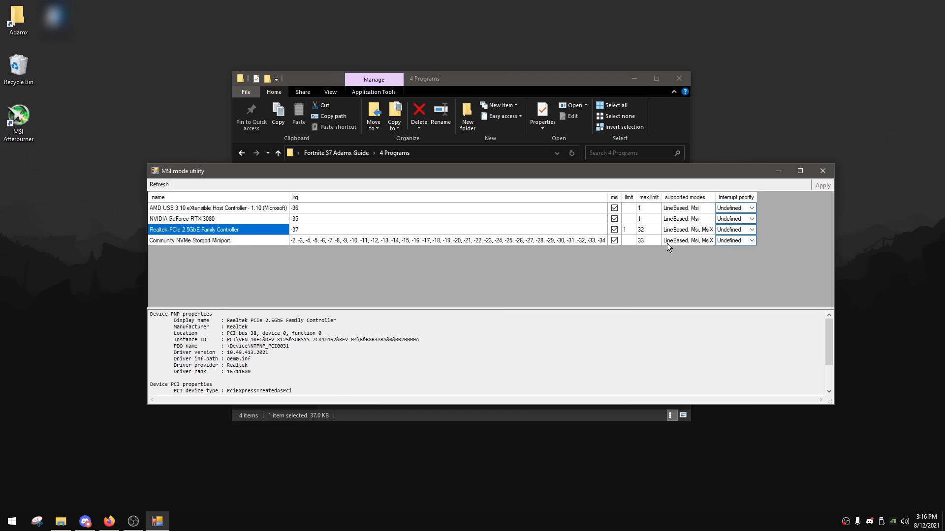
{"action": "left_click", "coordinate": [193, 218]}
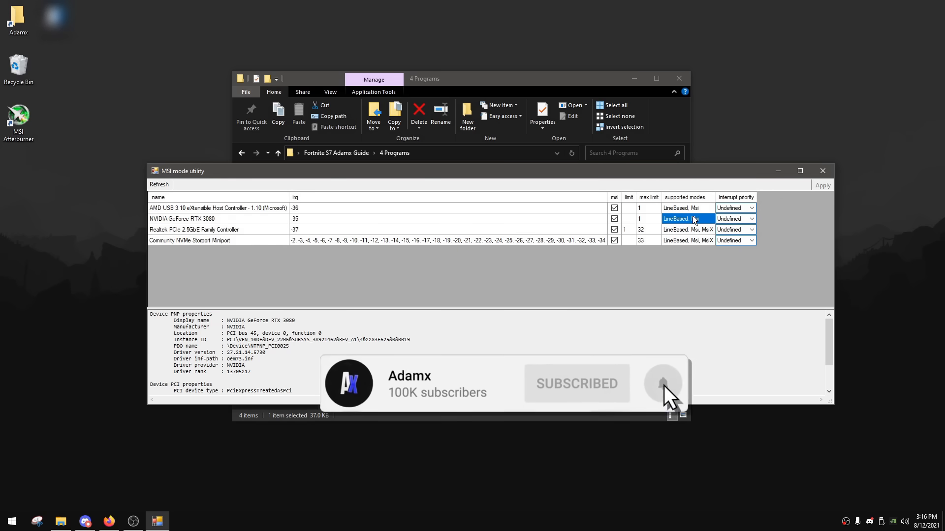
{"action": "left_click", "coordinate": [613, 218]}
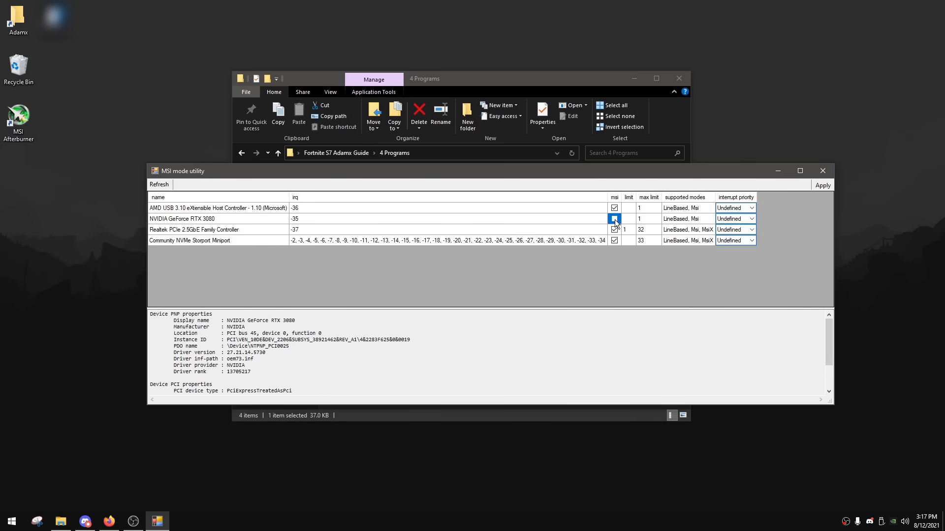
{"action": "left_click", "coordinate": [613, 218]}
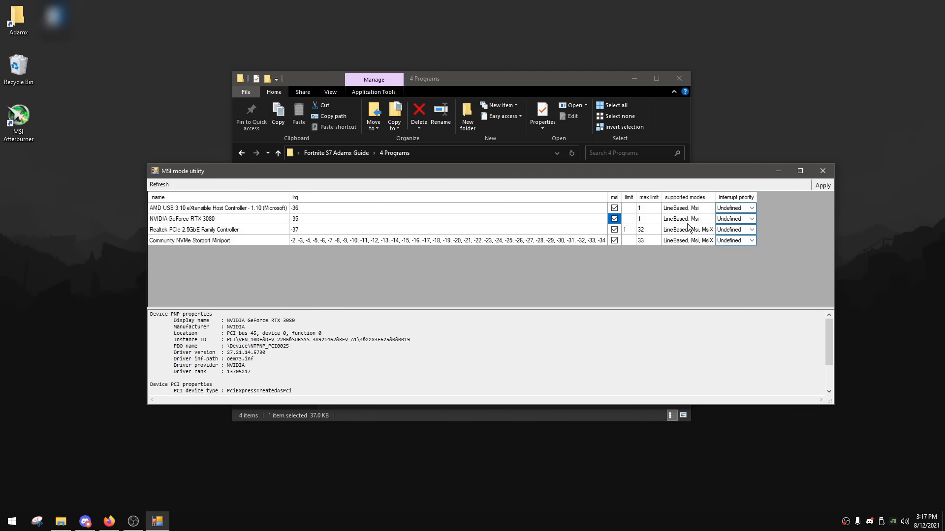
{"action": "mouse_move", "coordinate": [833, 197]}
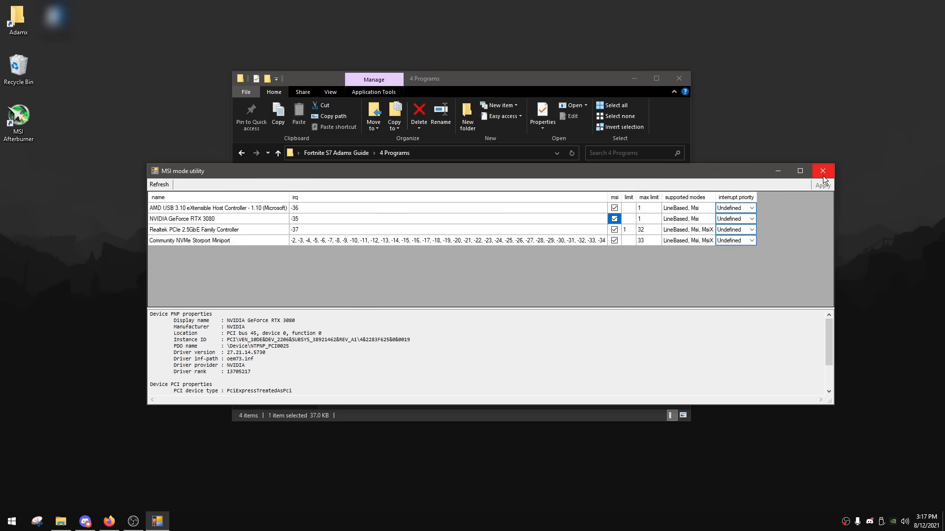
{"action": "left_click", "coordinate": [822, 171]}
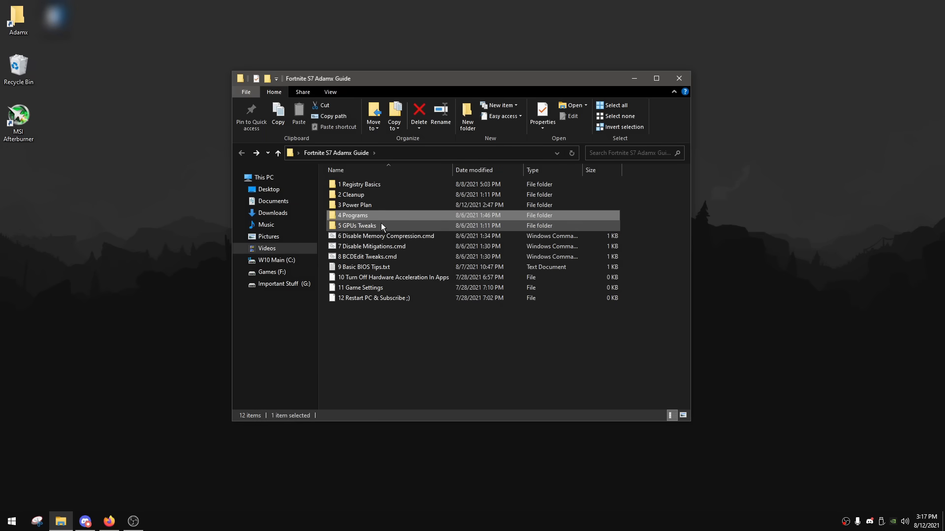
- From 5 GPUs Tweaks > NVIDIA, run nvidiaProfileInspector and import Base Profile.nip successfully
{"action": "double_click", "coordinate": [358, 226]}
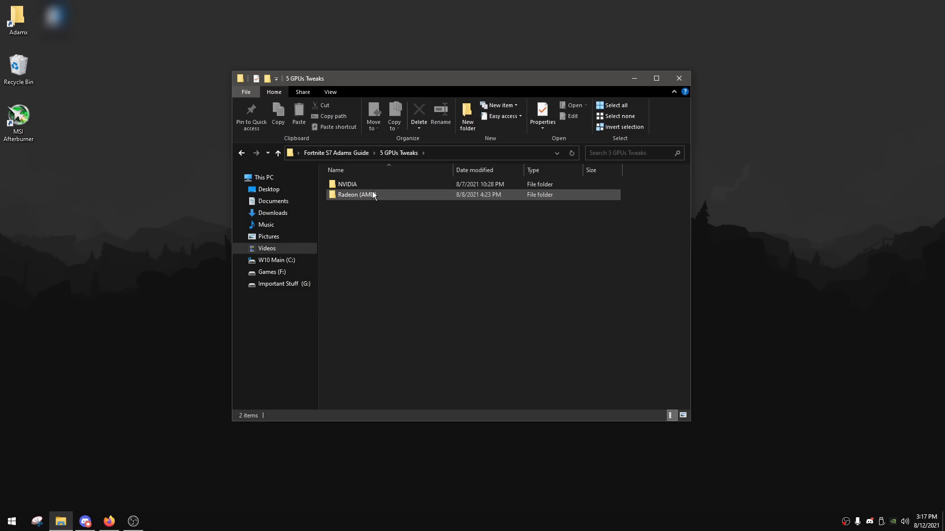
{"action": "double_click", "coordinate": [347, 184]}
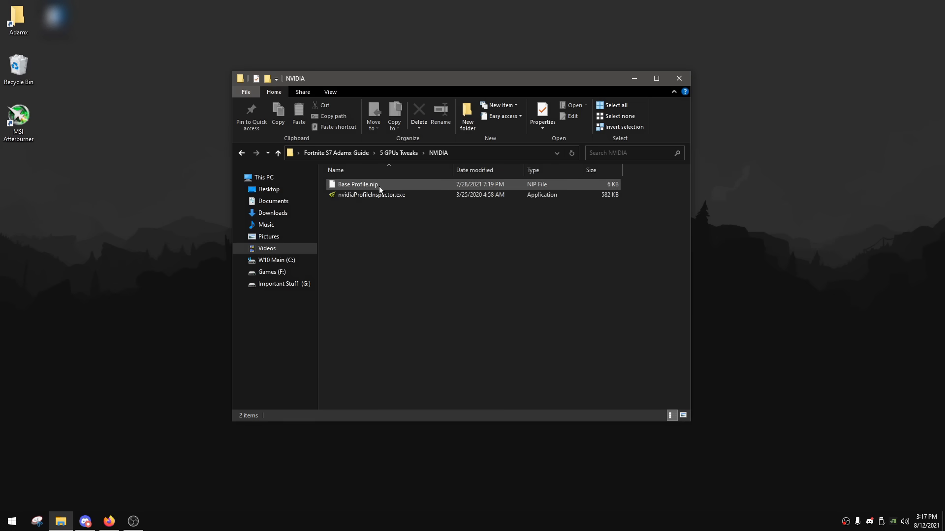
{"action": "left_click", "coordinate": [430, 254]}
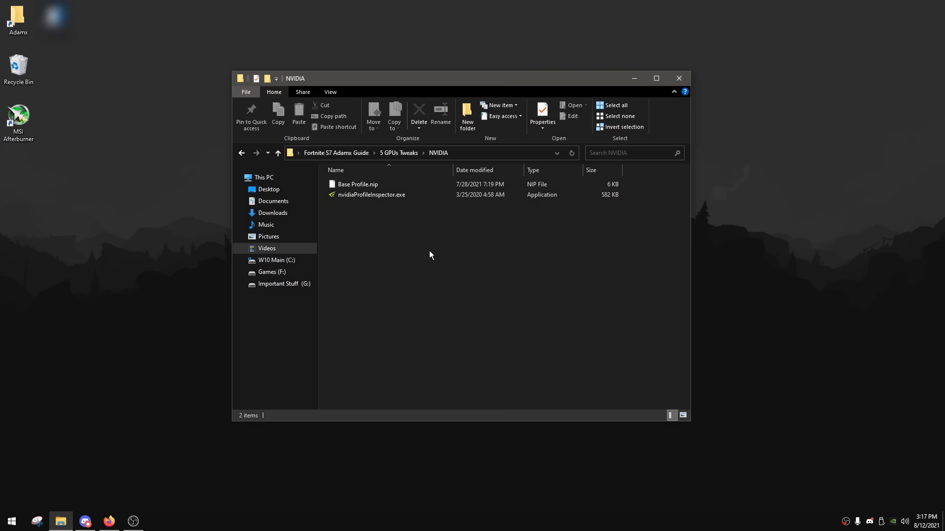
{"action": "left_click", "coordinate": [372, 195]}
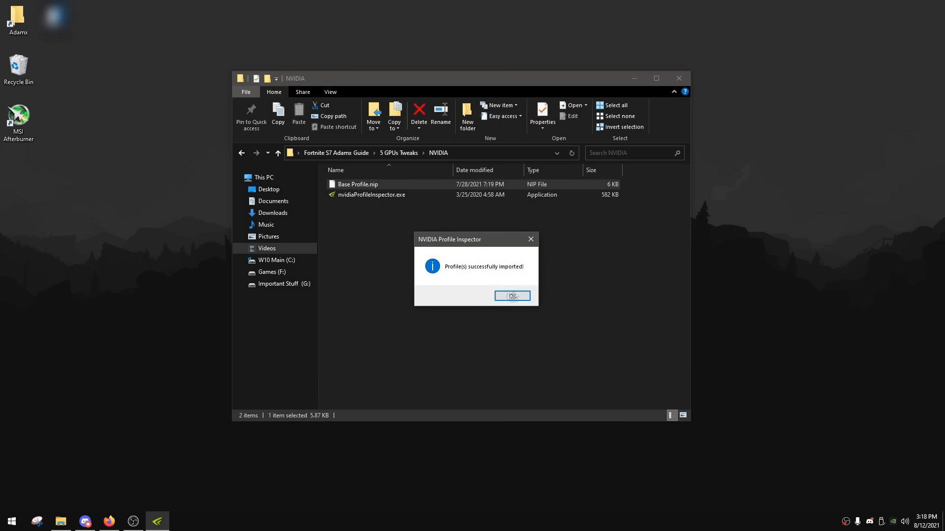
{"action": "left_click", "coordinate": [511, 296]}
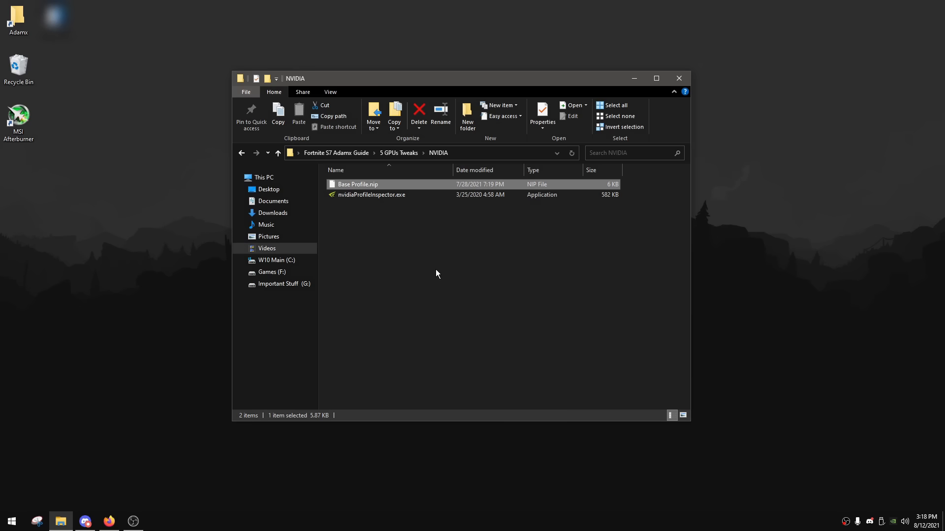
{"action": "left_click", "coordinate": [768, 186]}
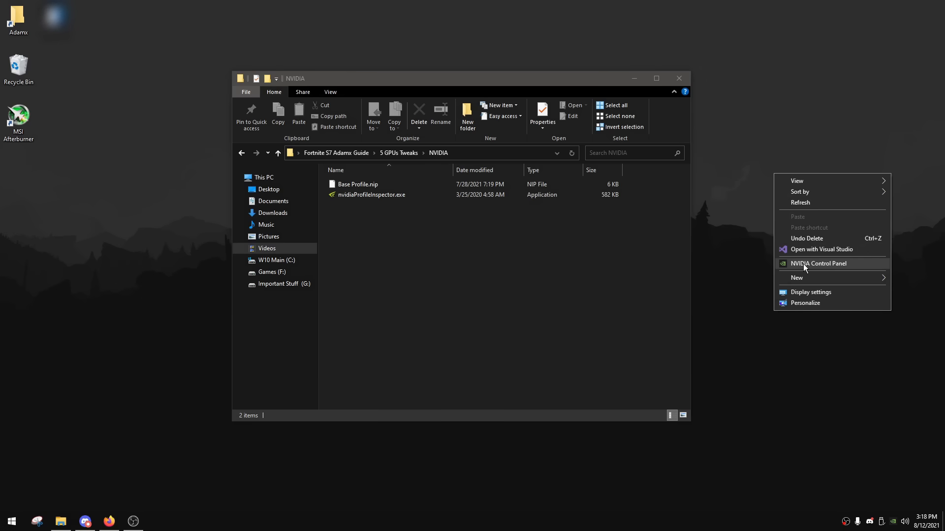
- In NVIDIA Control Panel image settings, select 'Use the advanced 3D image settings' and apply
{"action": "left_click", "coordinate": [817, 264]}
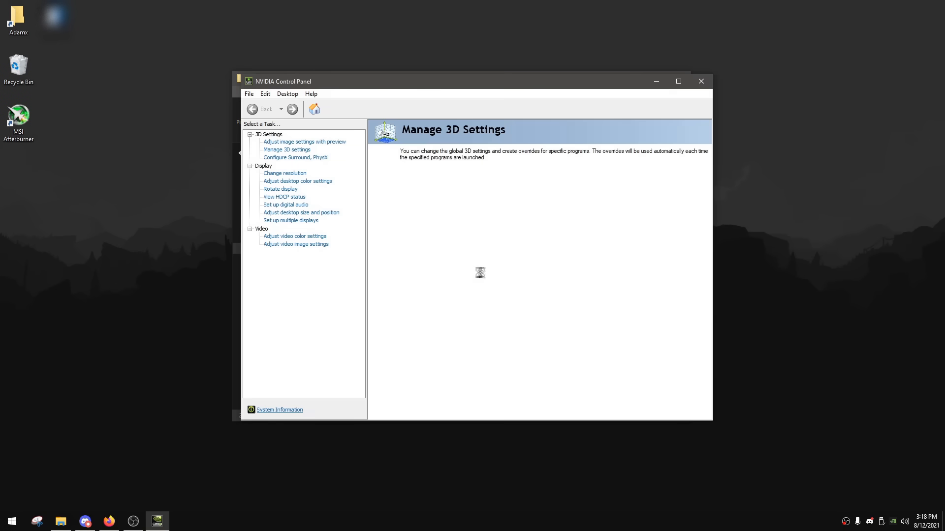
{"action": "left_click", "coordinate": [286, 150]}
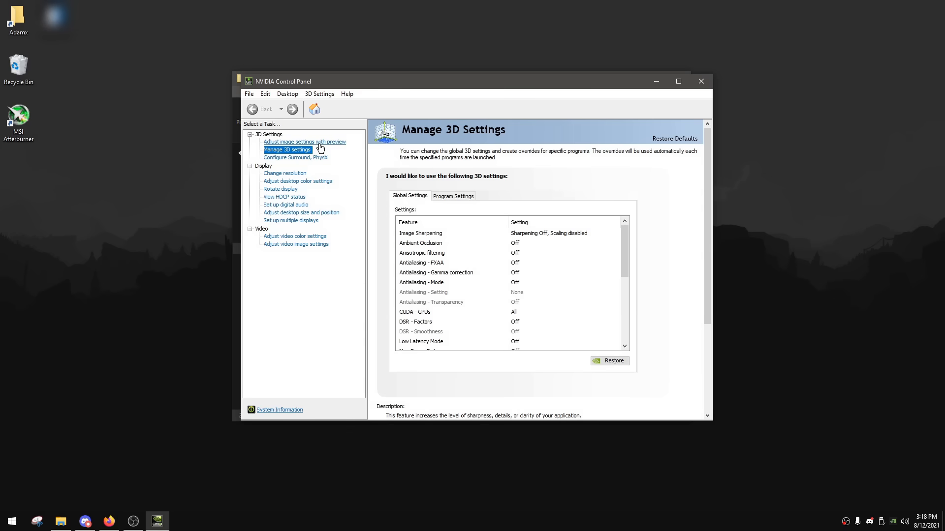
{"action": "left_click", "coordinate": [304, 141]}
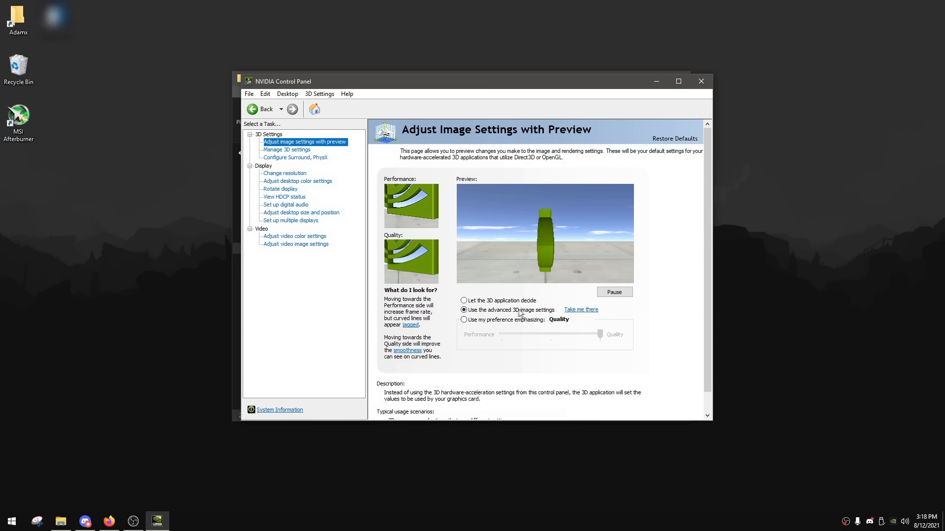
{"action": "left_click", "coordinate": [463, 310]}
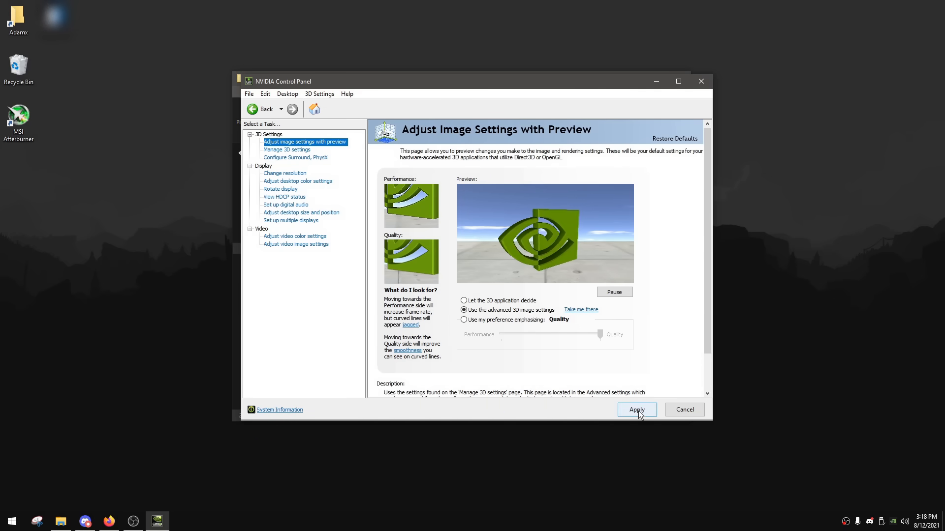
{"action": "left_click", "coordinate": [637, 409]}
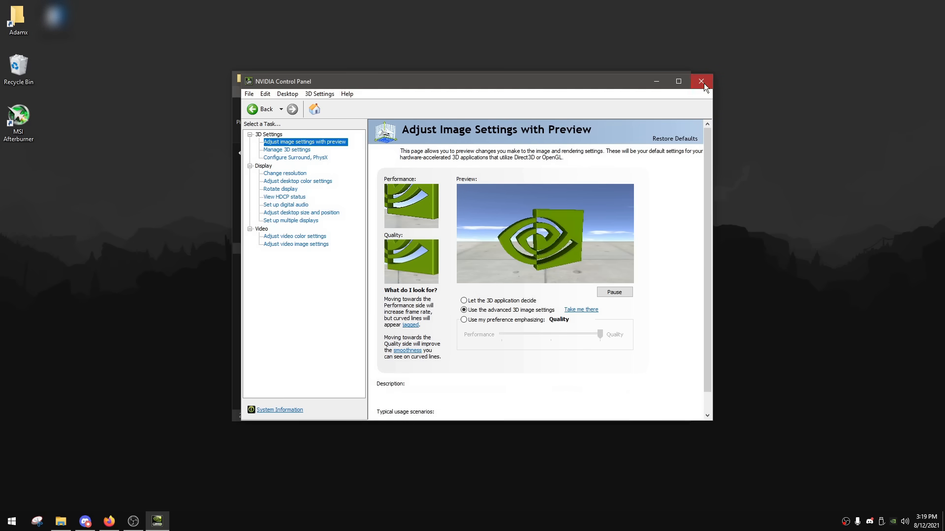
- Close NVIDIA Control Panel and merge Apply Optimal Settings.reg from the Radeon (AMD) folder into the registry
{"action": "left_click", "coordinate": [701, 82]}
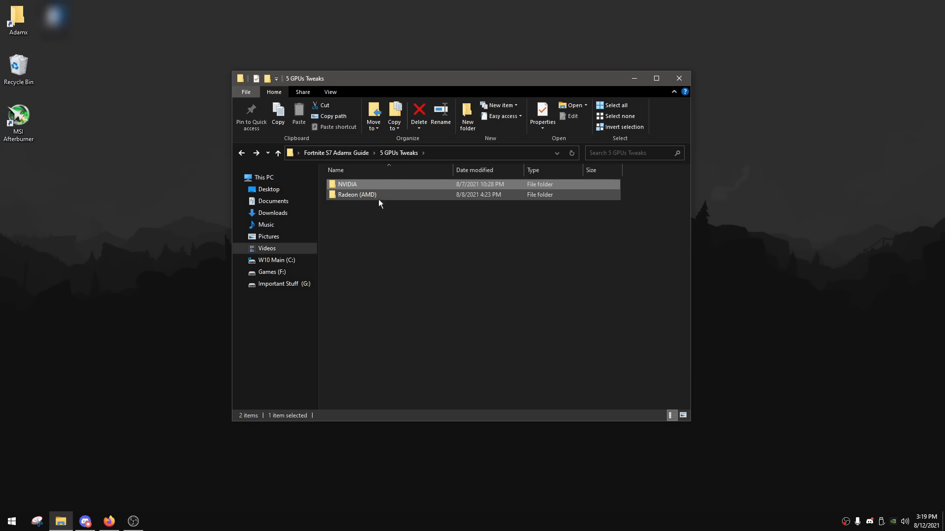
{"action": "left_click", "coordinate": [356, 195]}
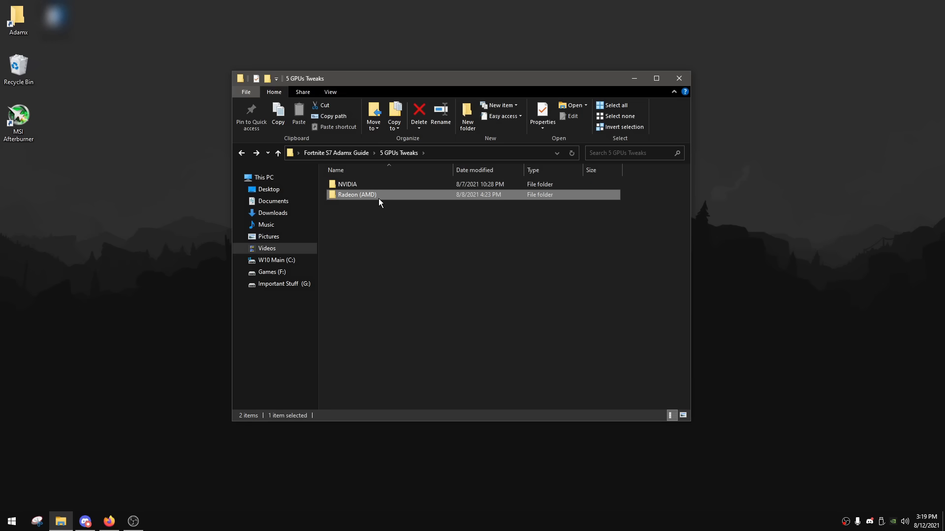
{"action": "double_click", "coordinate": [356, 195]}
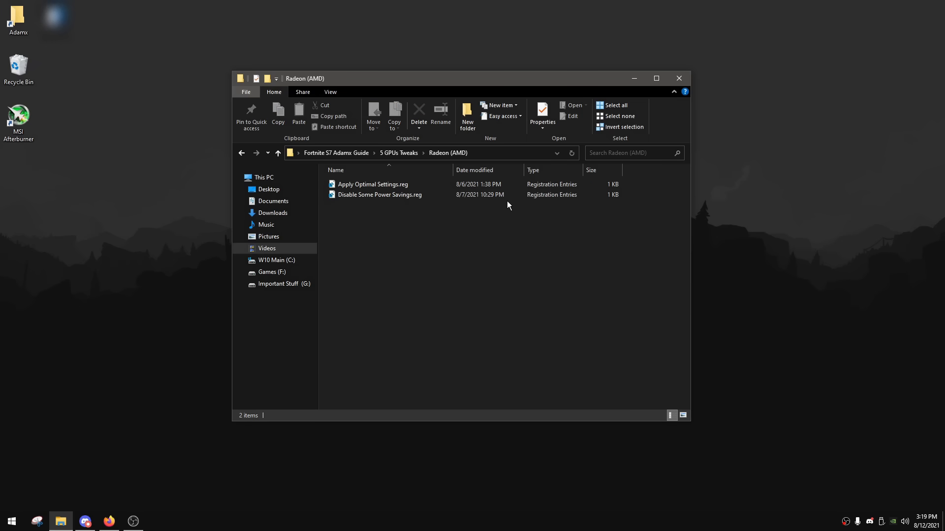
{"action": "mouse_move", "coordinate": [570, 218]}
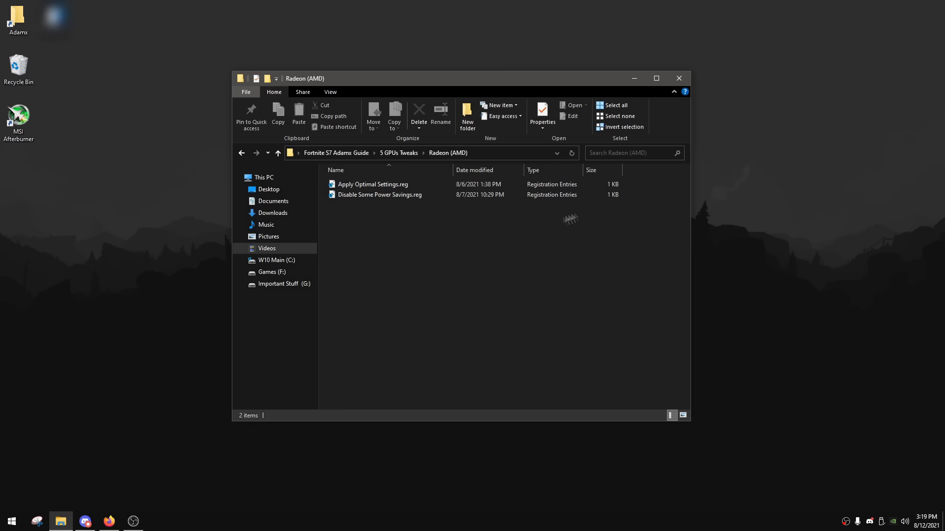
{"action": "mouse_move", "coordinate": [505, 275]}
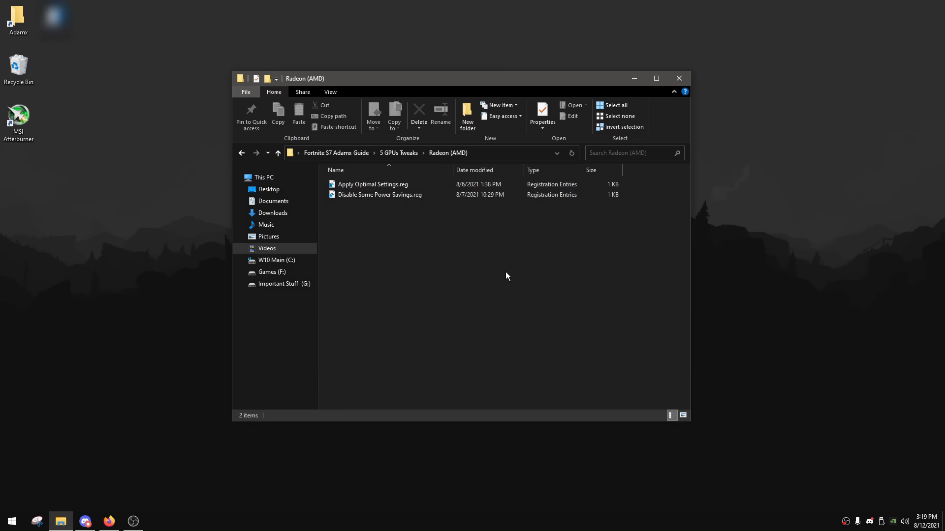
{"action": "mouse_move", "coordinate": [426, 247]}
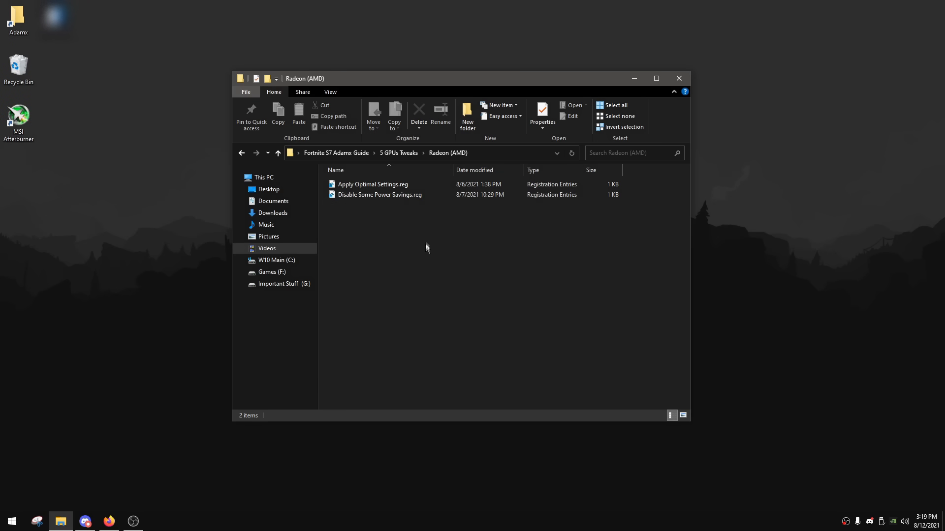
{"action": "double_click", "coordinate": [372, 184]}
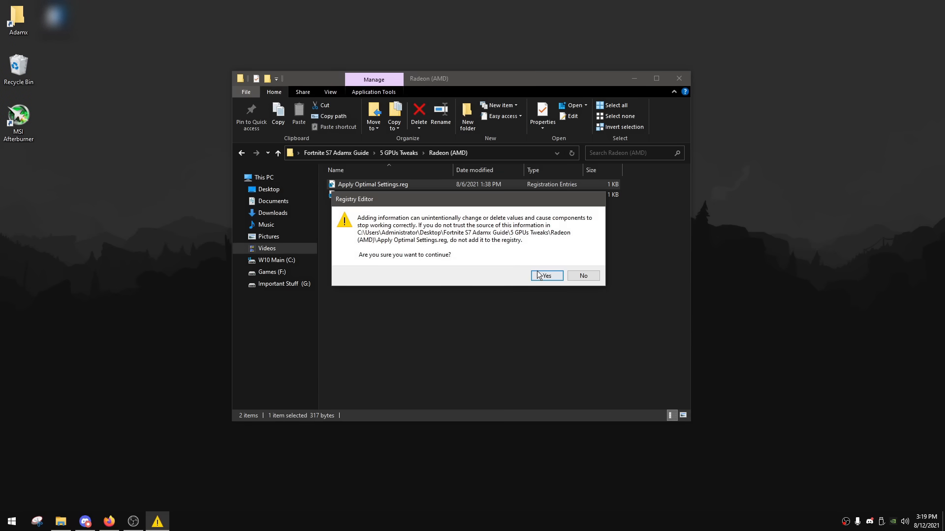
{"action": "left_click", "coordinate": [545, 275]}
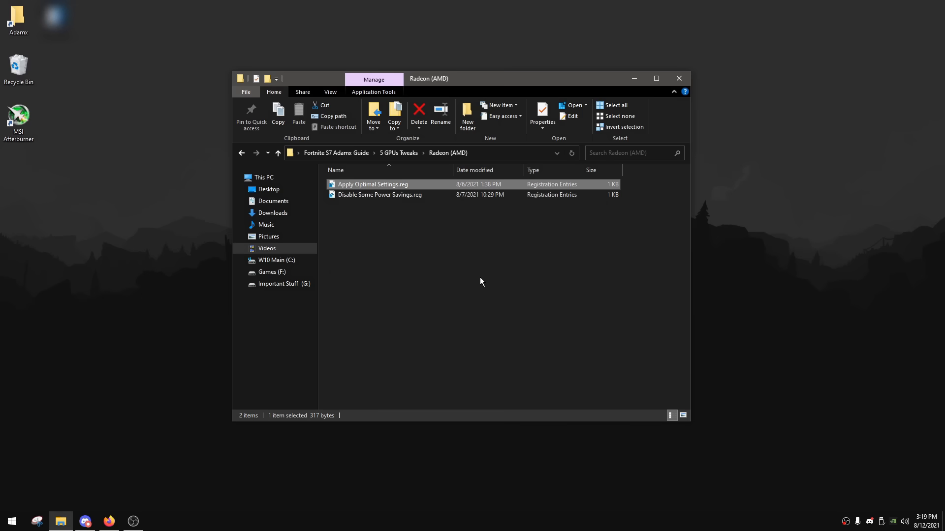
{"action": "mouse_move", "coordinate": [454, 207]}
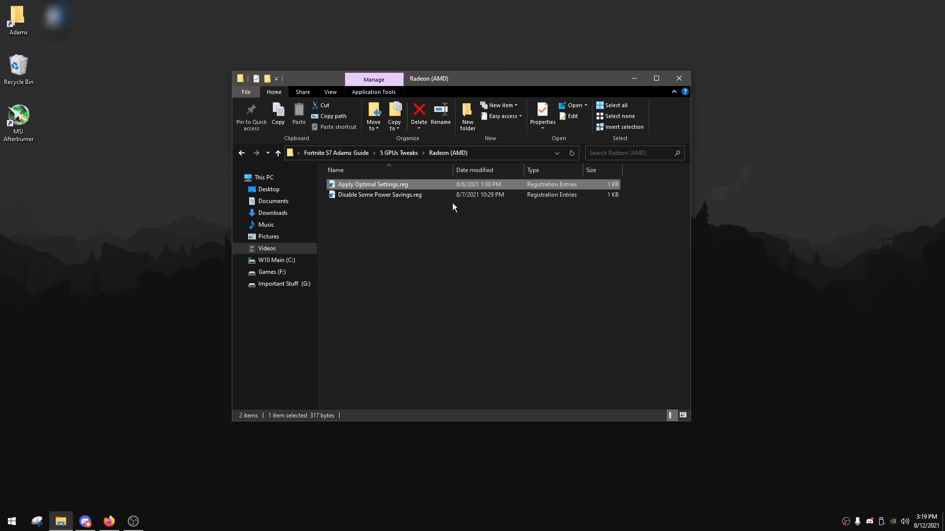
{"action": "left_click", "coordinate": [380, 195]}
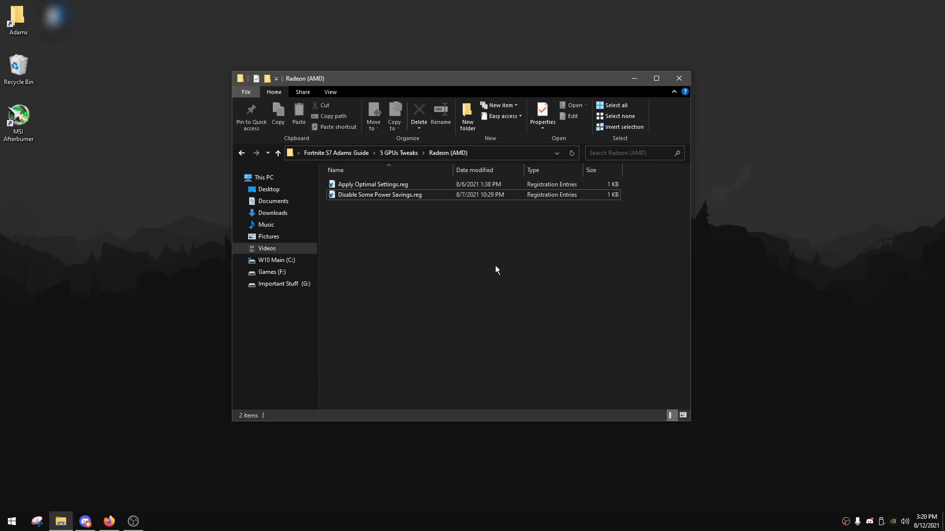
- Back in the guide folder, run 6 Disable Memory Compression.cmd and dismiss its prompt
{"action": "left_click", "coordinate": [335, 153]}
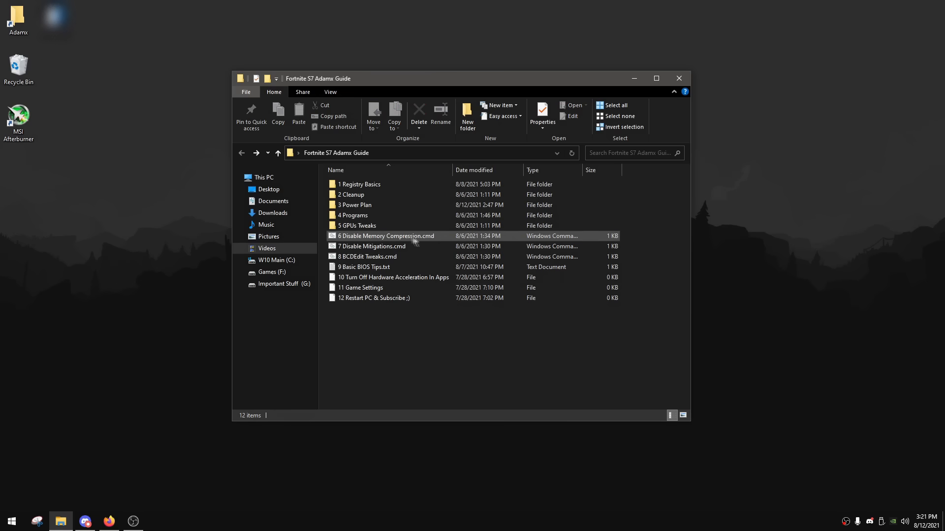
{"action": "mouse_move", "coordinate": [394, 242]}
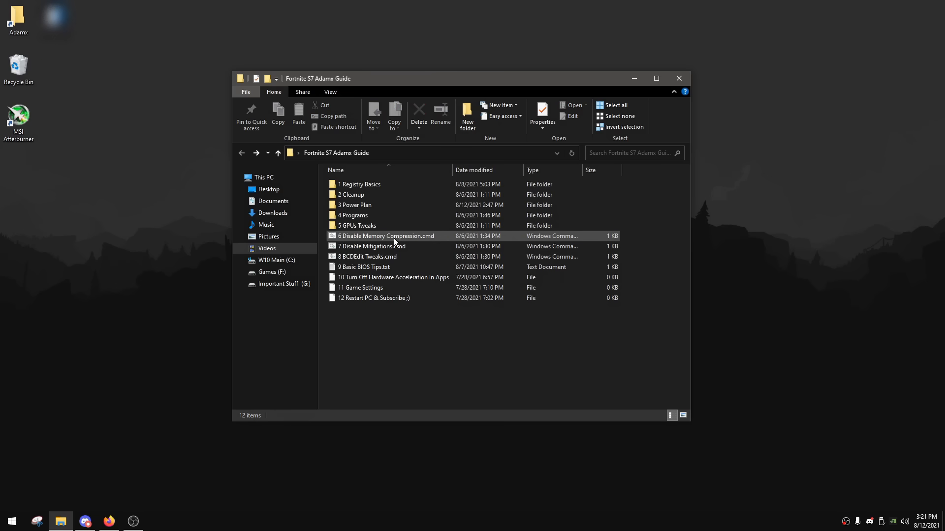
{"action": "double_click", "coordinate": [387, 235]}
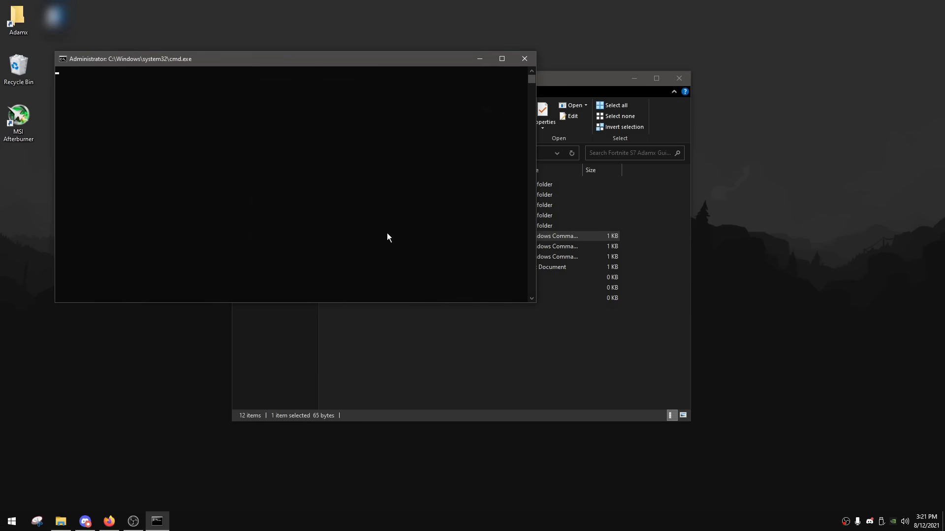
{"action": "key", "text": "Return"}
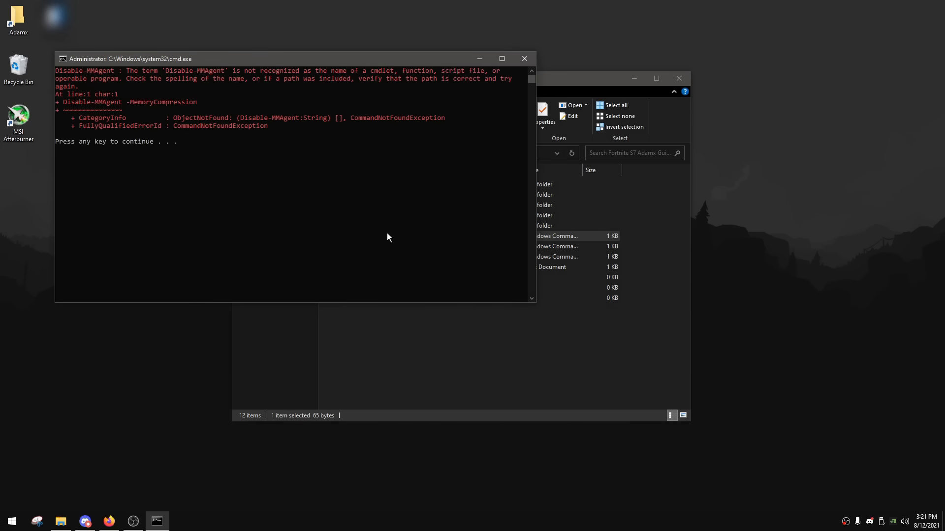
{"action": "mouse_move", "coordinate": [118, 124]}
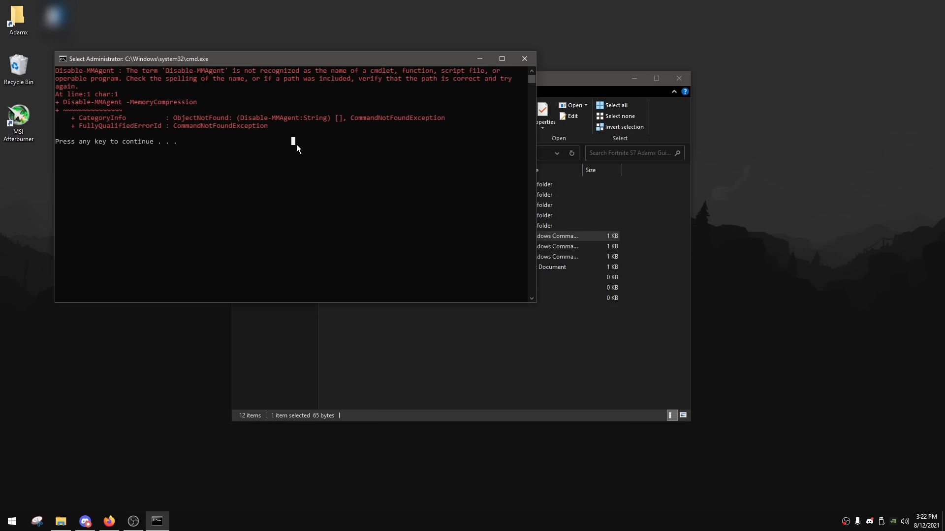
{"action": "mouse_move", "coordinate": [269, 131]}
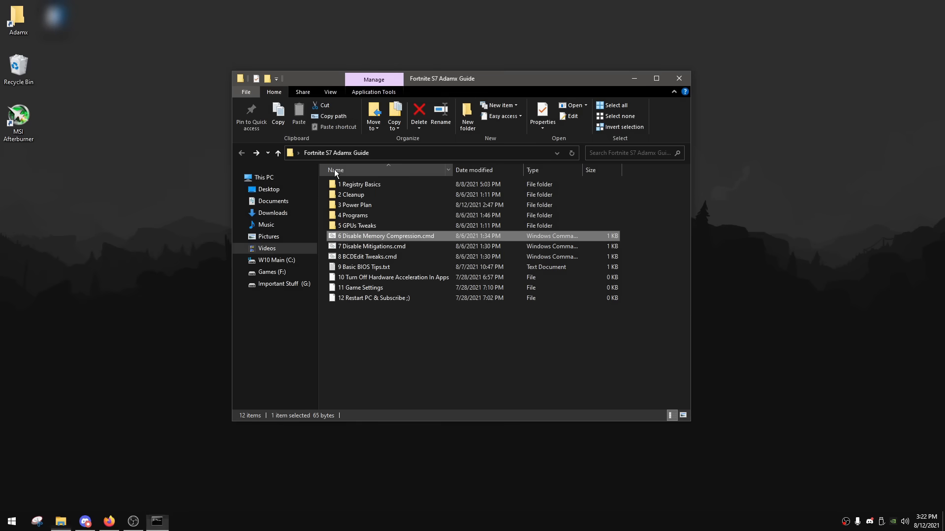
- Run 7 Disable Mitigations.cmd, review 8 BCDEdit Tweaks.cmd in Notepad, then run it
{"action": "left_click", "coordinate": [372, 246]}
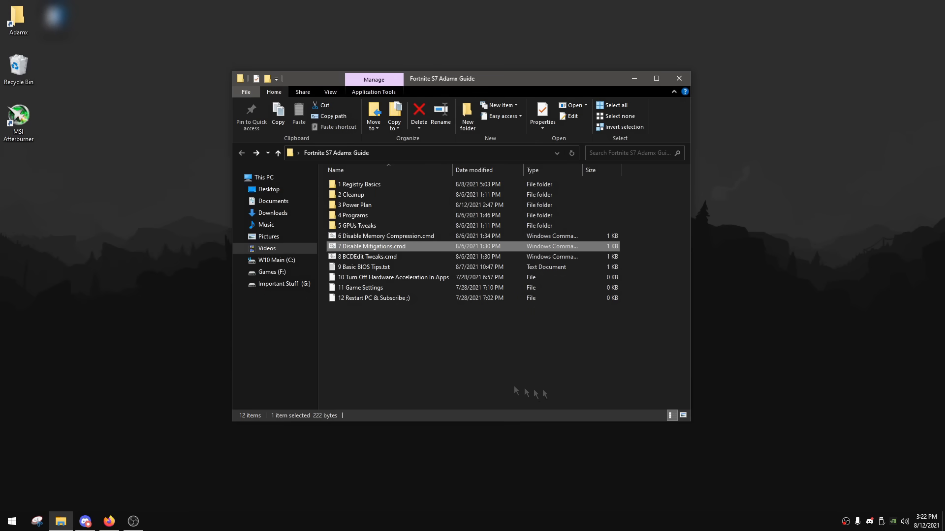
{"action": "double_click", "coordinate": [372, 246]}
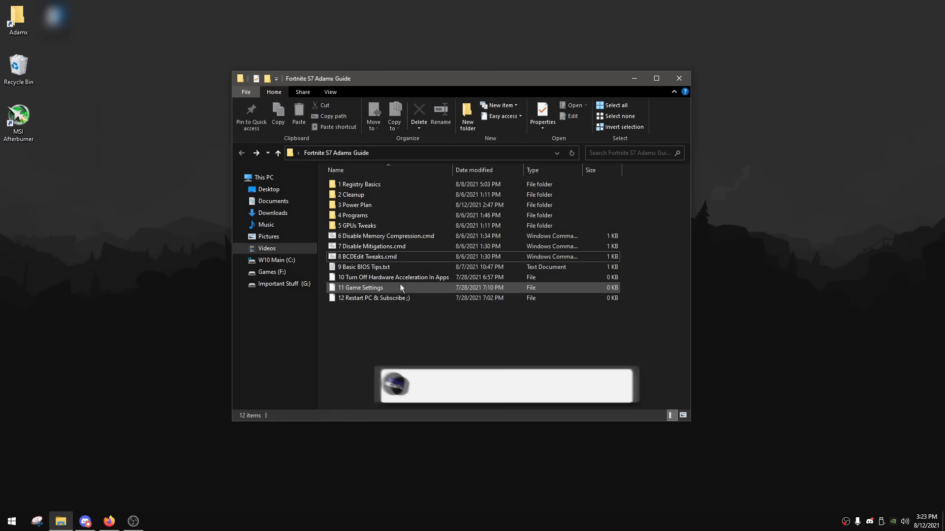
{"action": "double_click", "coordinate": [369, 256]}
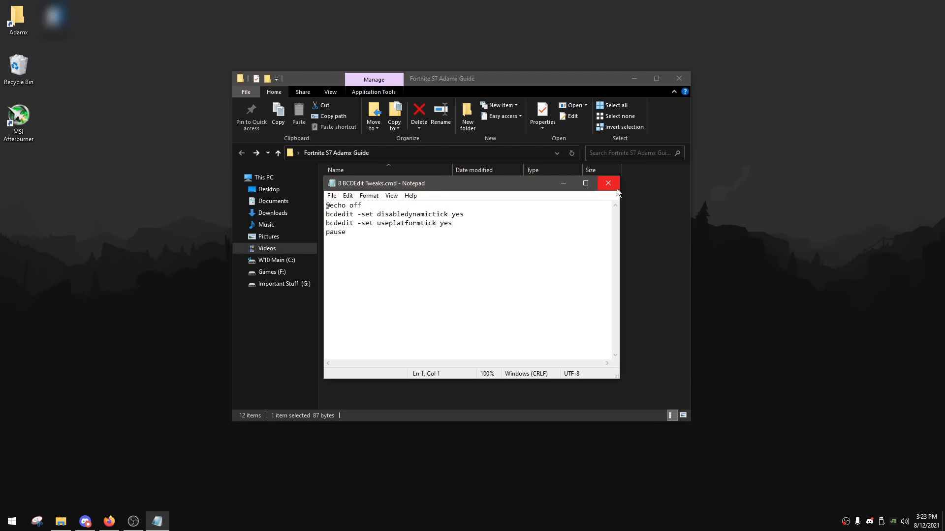
{"action": "left_click", "coordinate": [607, 183]}
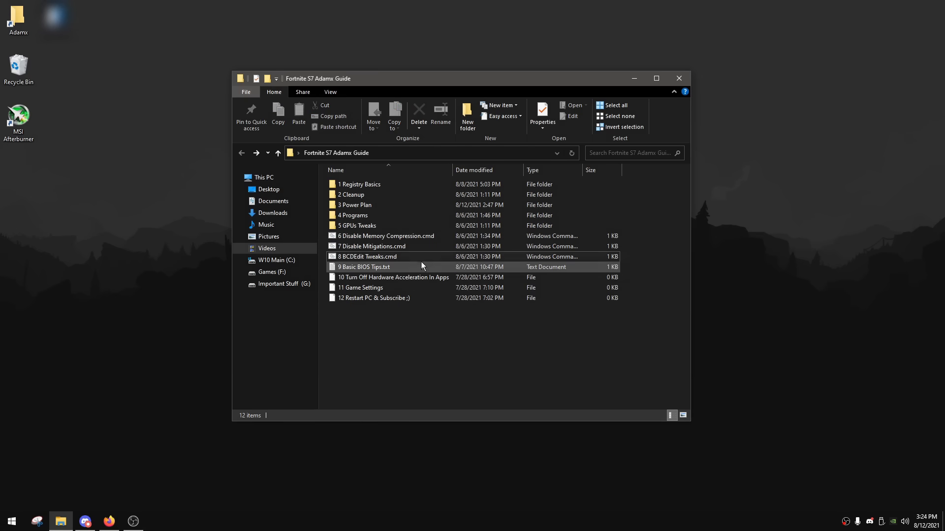
{"action": "double_click", "coordinate": [367, 256]}
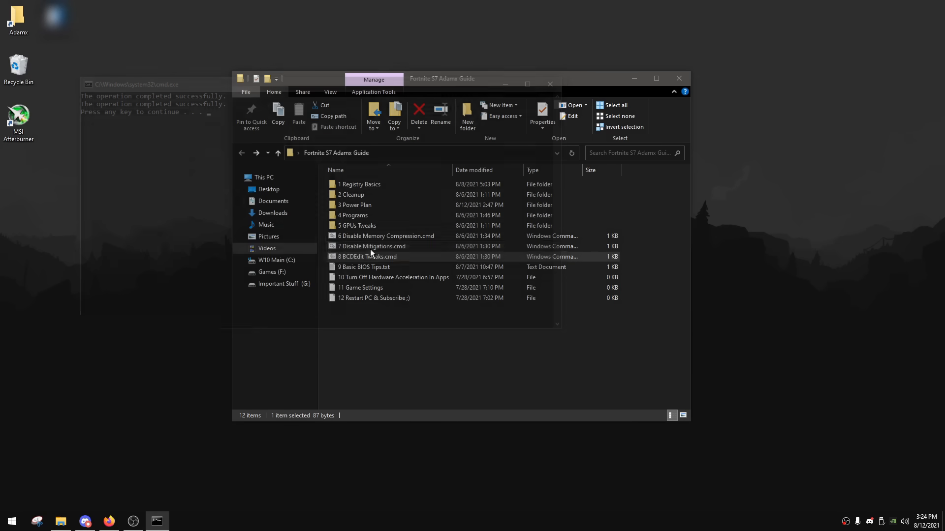